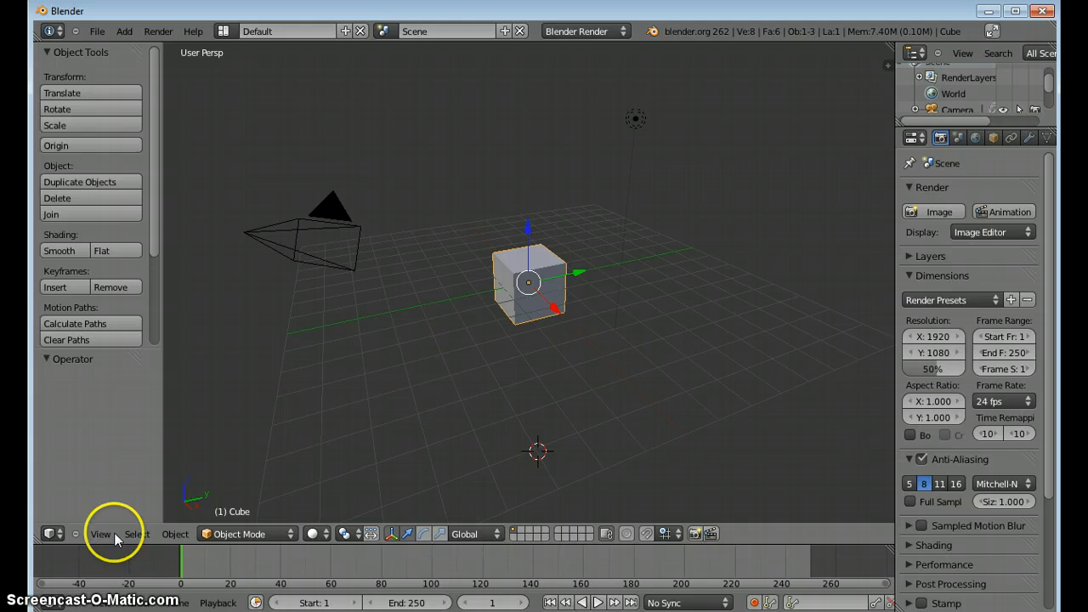
Switch to a front orthographic view centred on the default cube
left_click(100, 534)
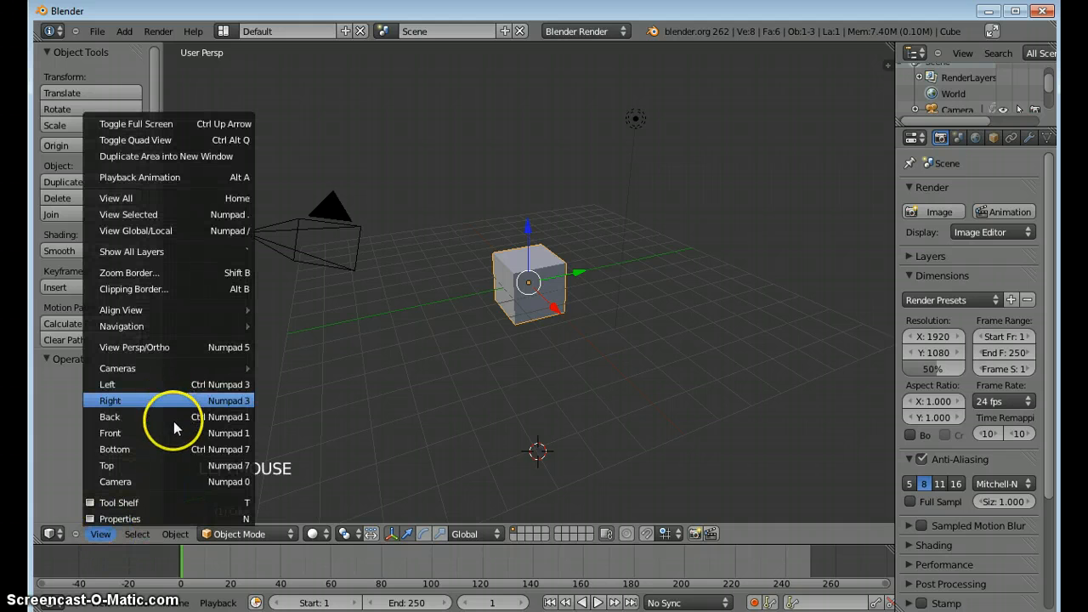
left_click(110, 433)
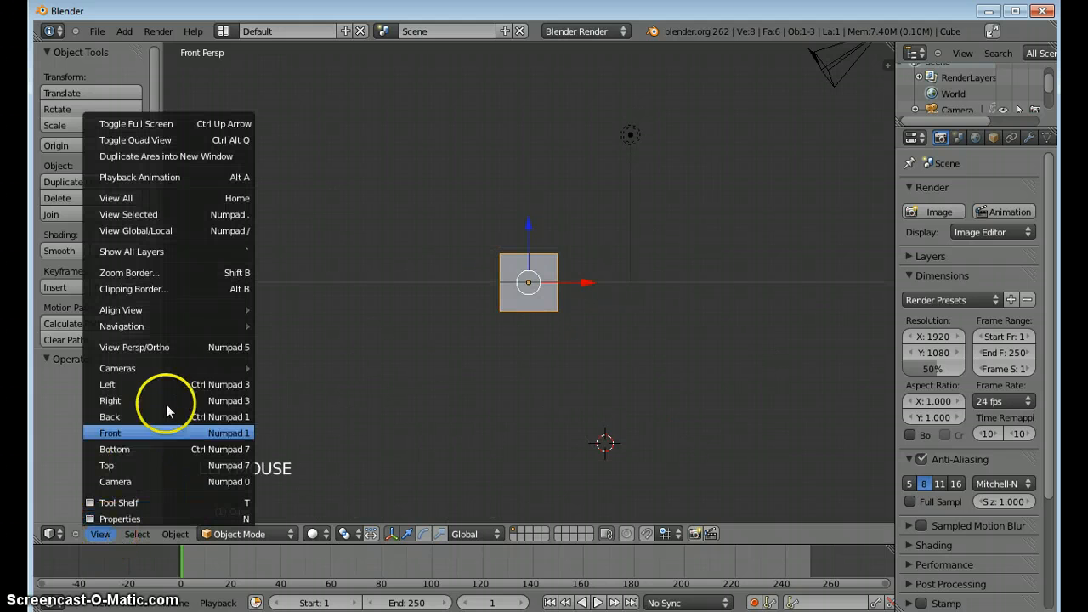
left_click(110, 432)
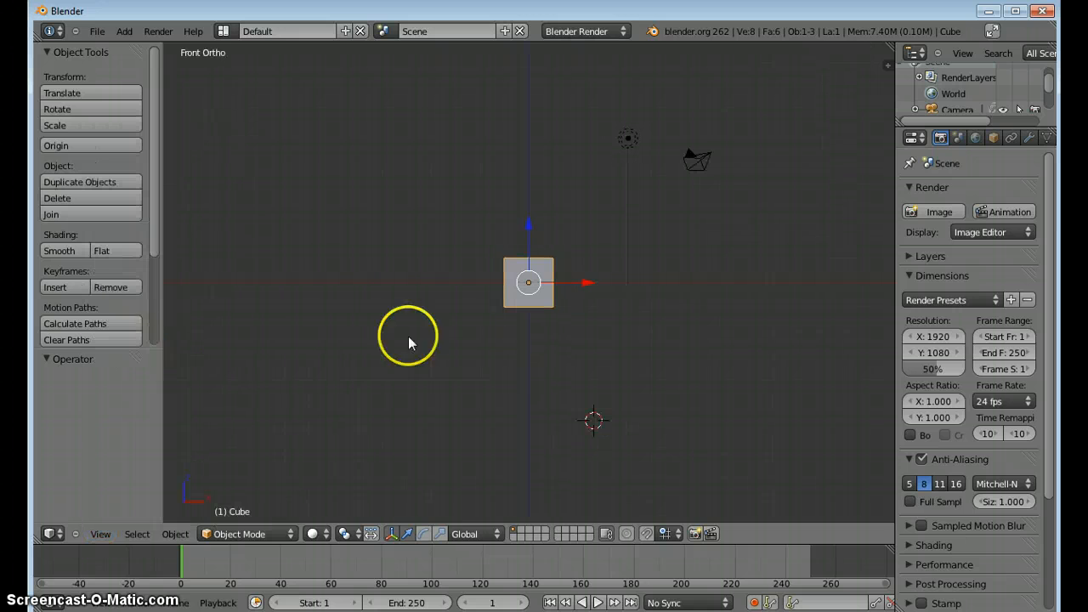
scroll("up", 3)
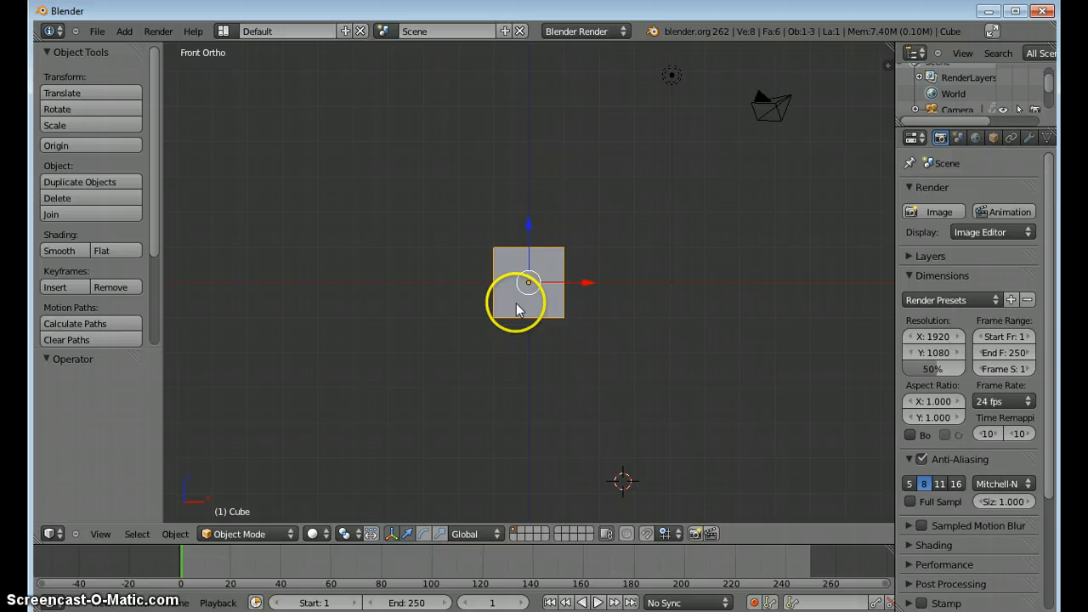
In Edit Mode, extrude the cube upward into a torso and add a vertical middle loop cut
key("Tab")
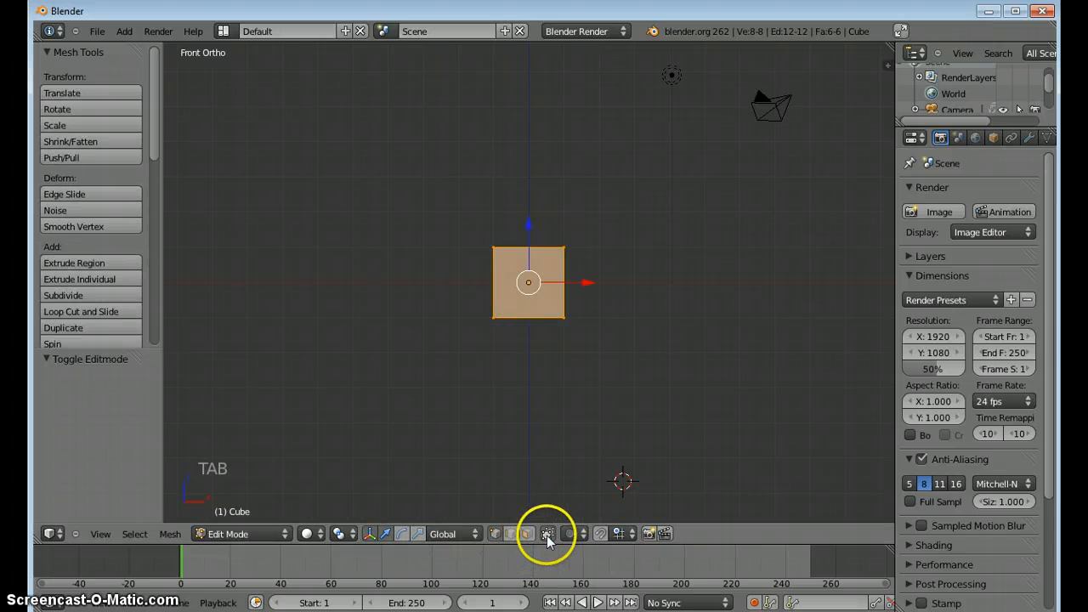
mouse_move(549, 534)
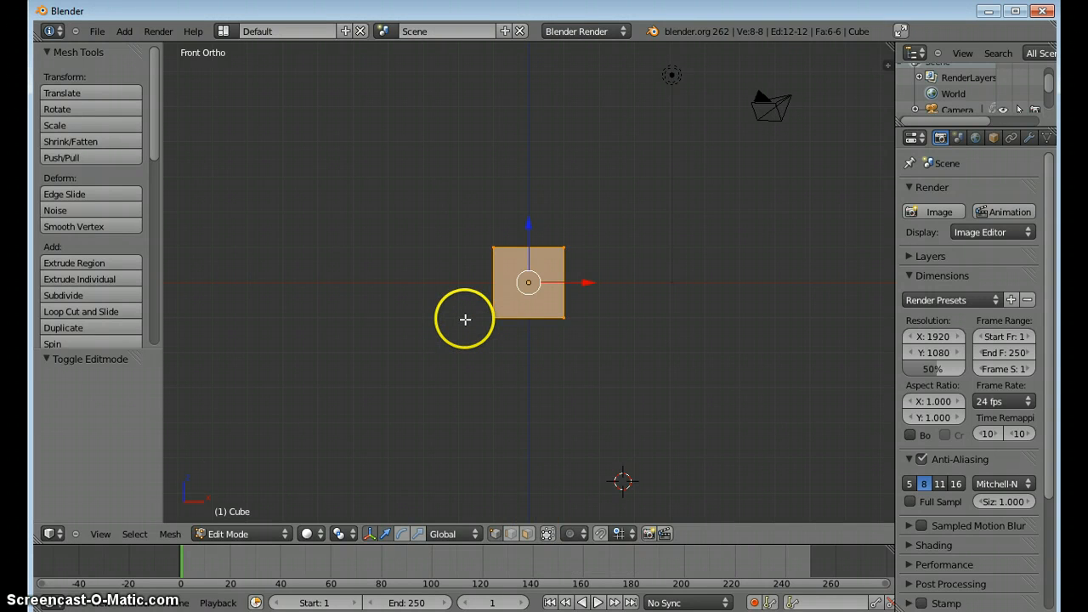
key("a")
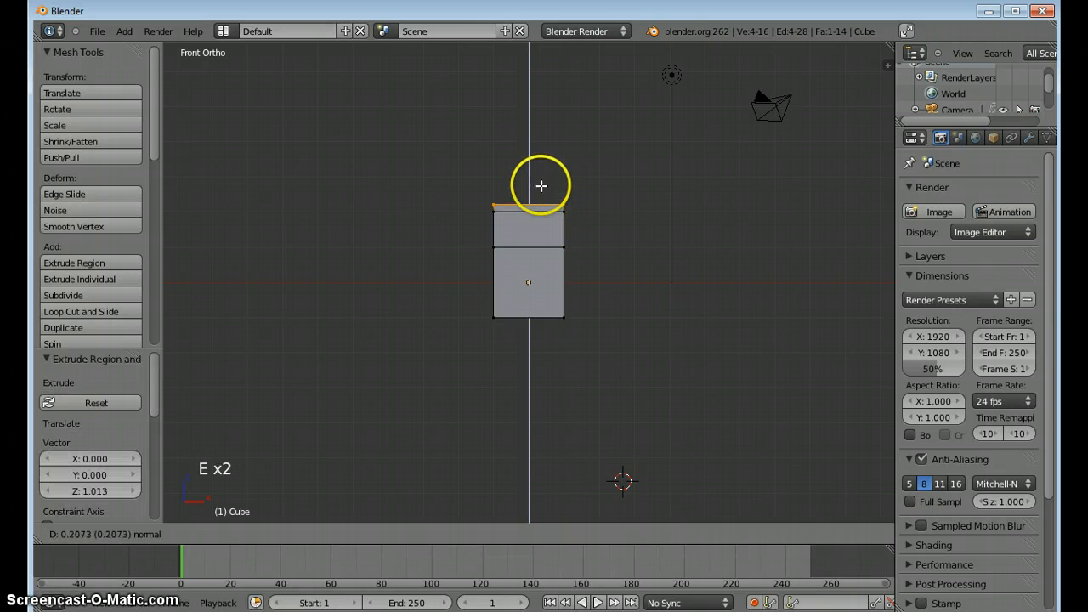
left_click(542, 185)
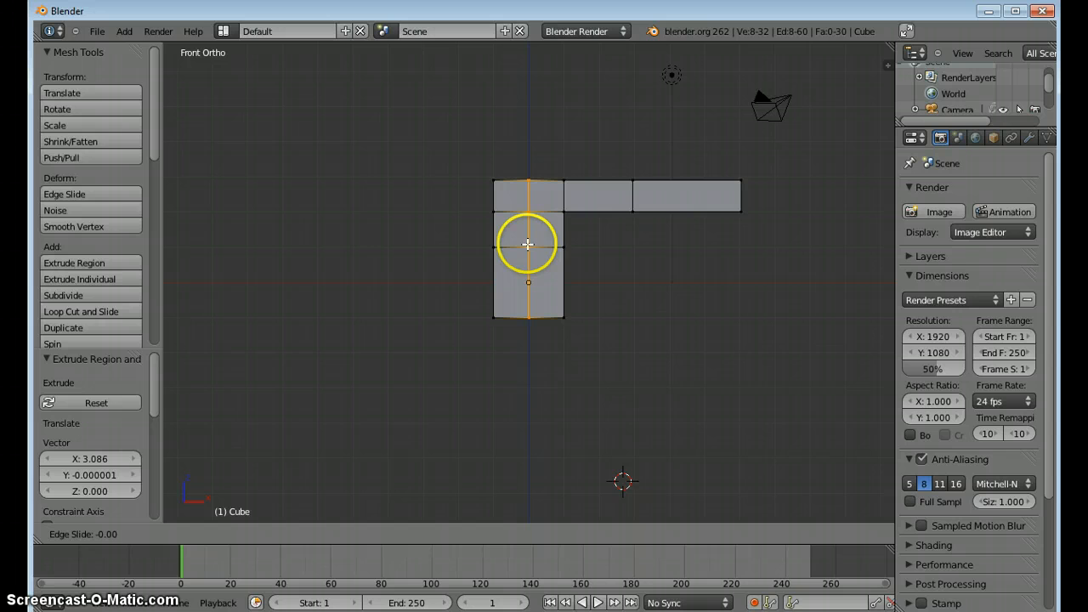
left_click(536, 322)
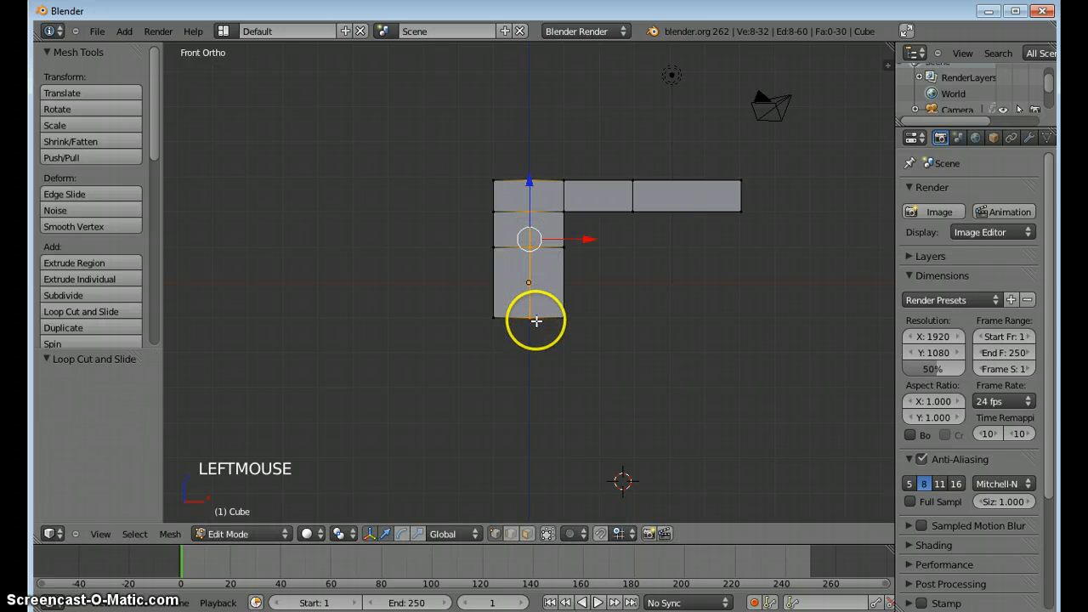
left_click(535, 320)
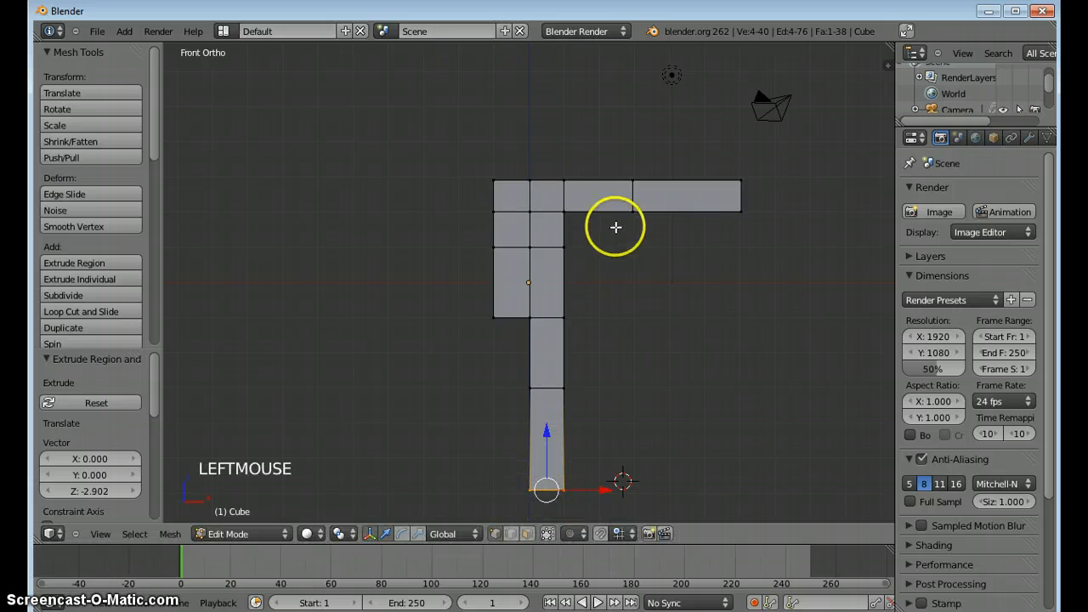
mouse_move(522, 169)
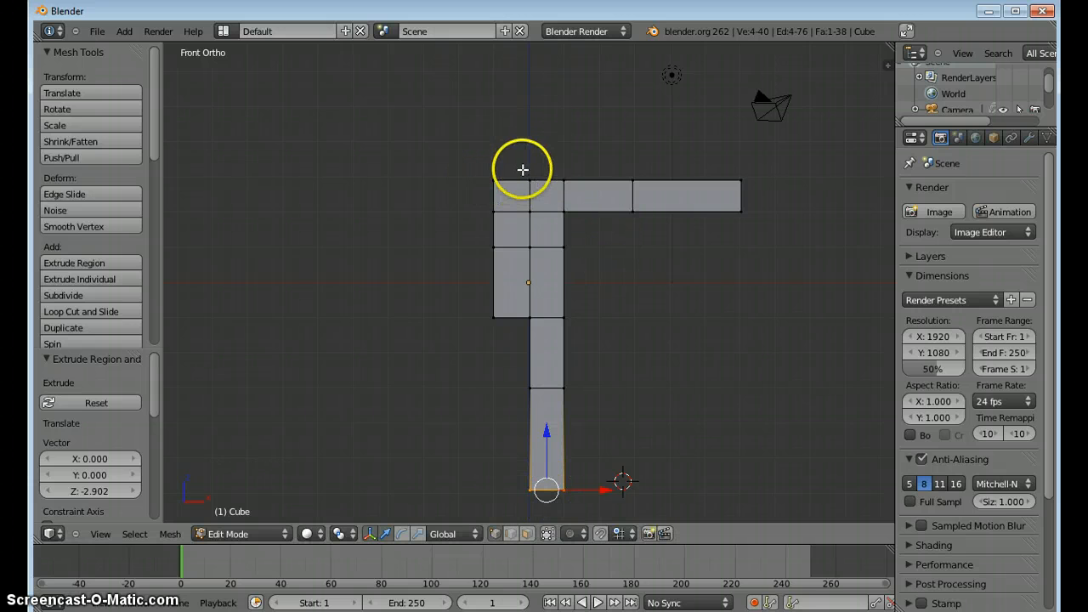
mouse_move(485, 177)
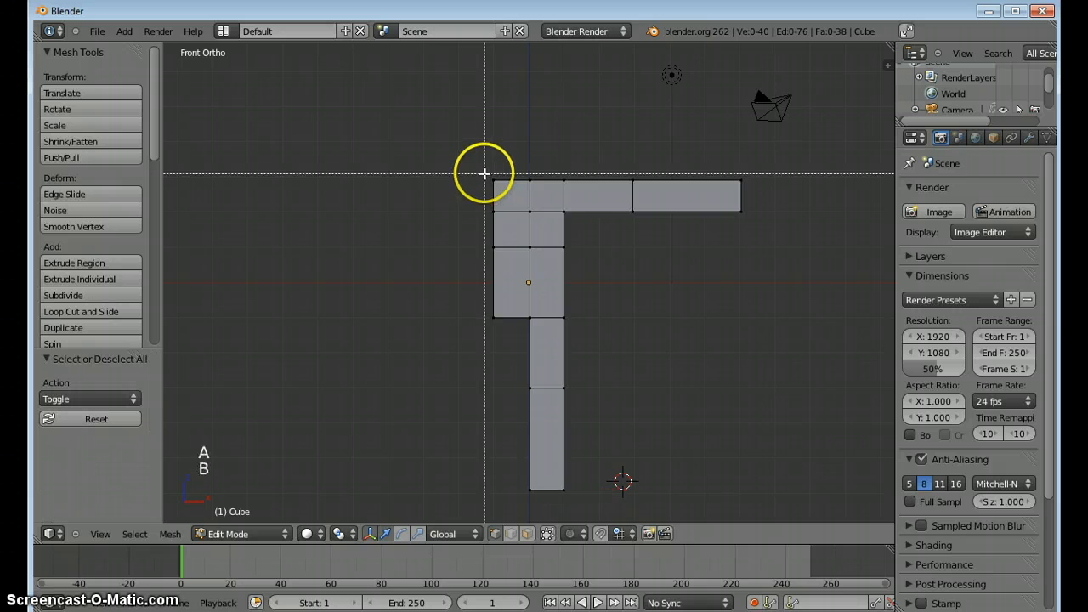
Select the top edge of the torso's left column to extrude it into a neck
left_click(527, 180)
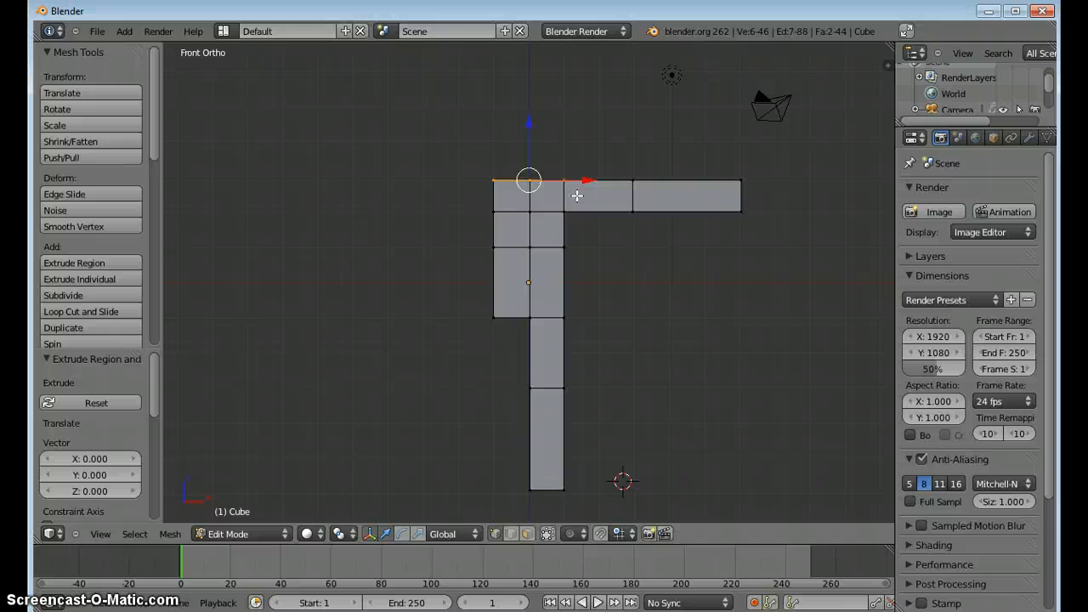
key("s")
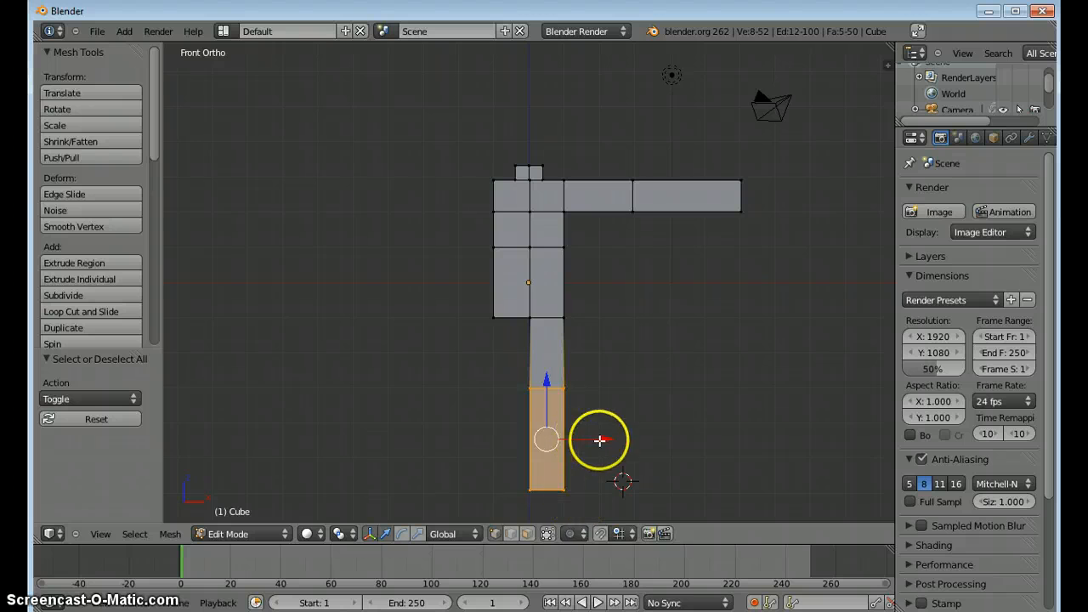
Shift the lower leg outward
left_click_drag(546, 440, 647, 440)
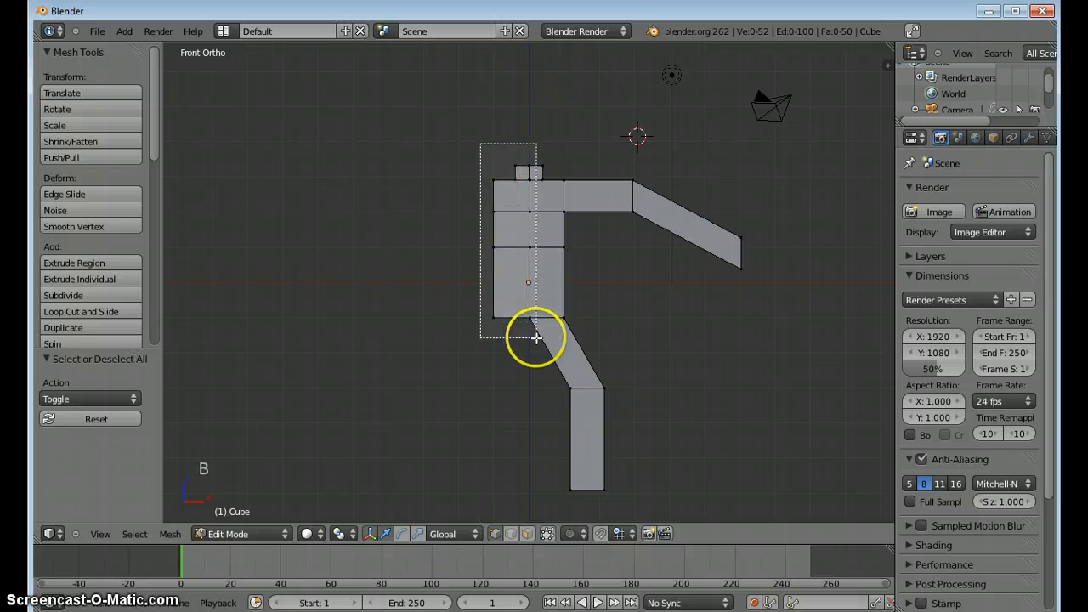
Delete the faces of the mesh's left half
key("x")
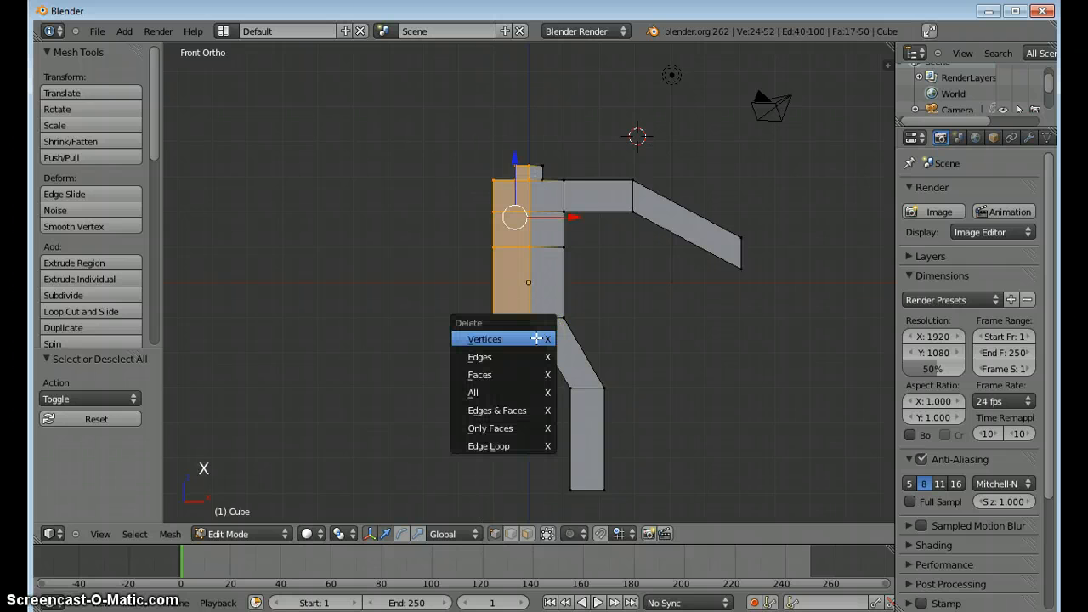
mouse_move(501, 374)
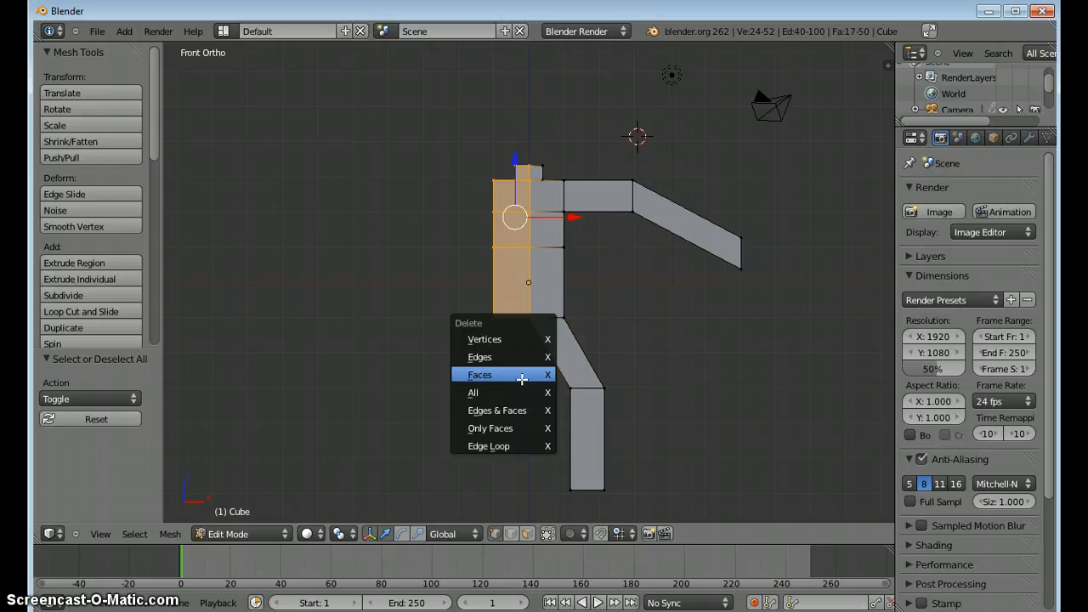
left_click(480, 374)
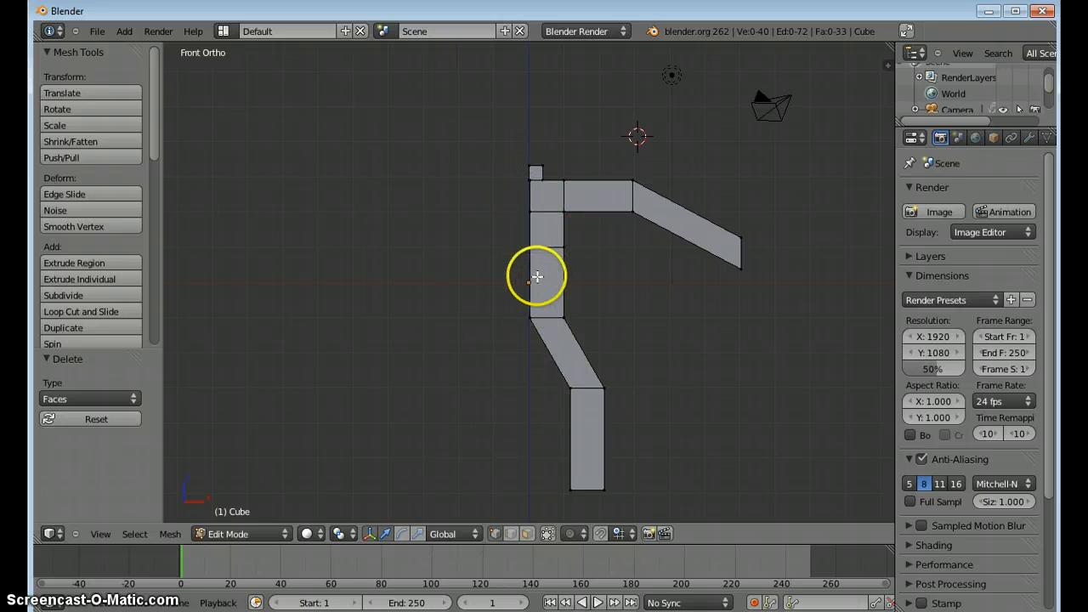
mouse_move(655, 273)
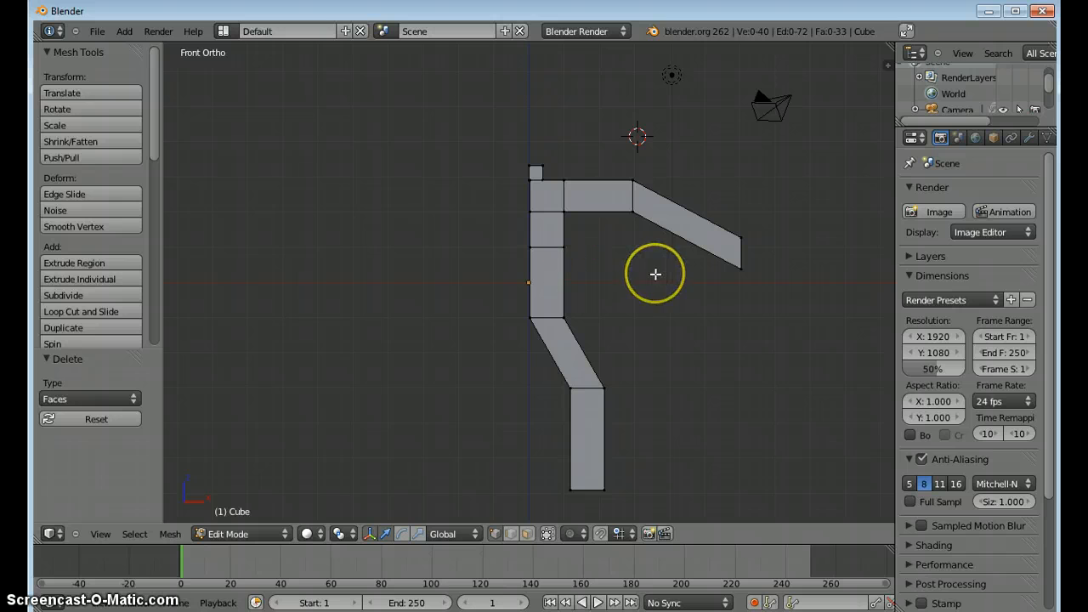
Return to Object Mode and add a Mirror modifier to the half-figure
key("Tab")
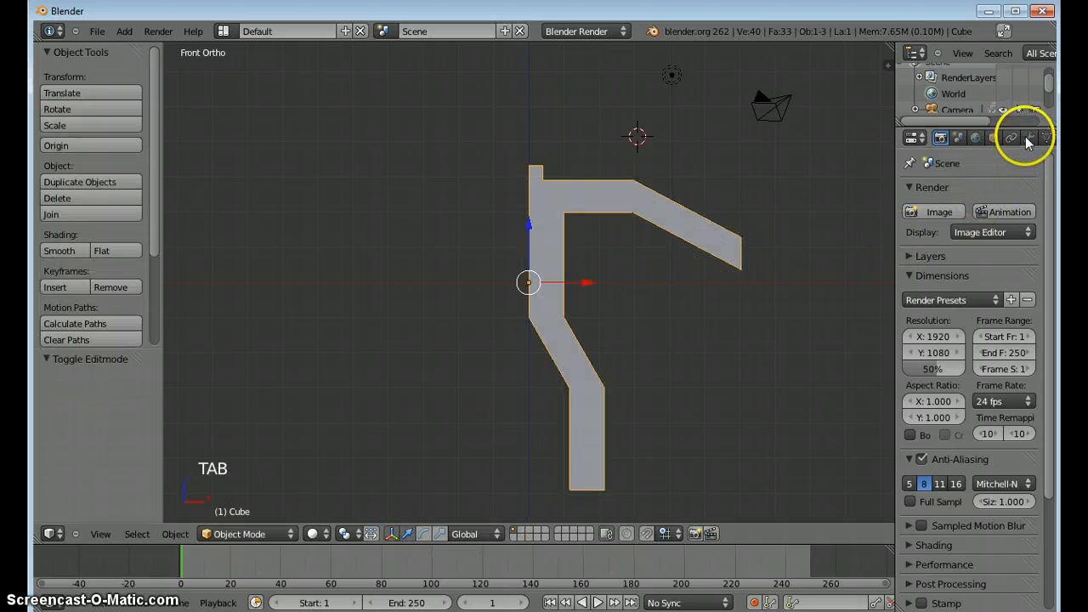
left_click(1027, 137)
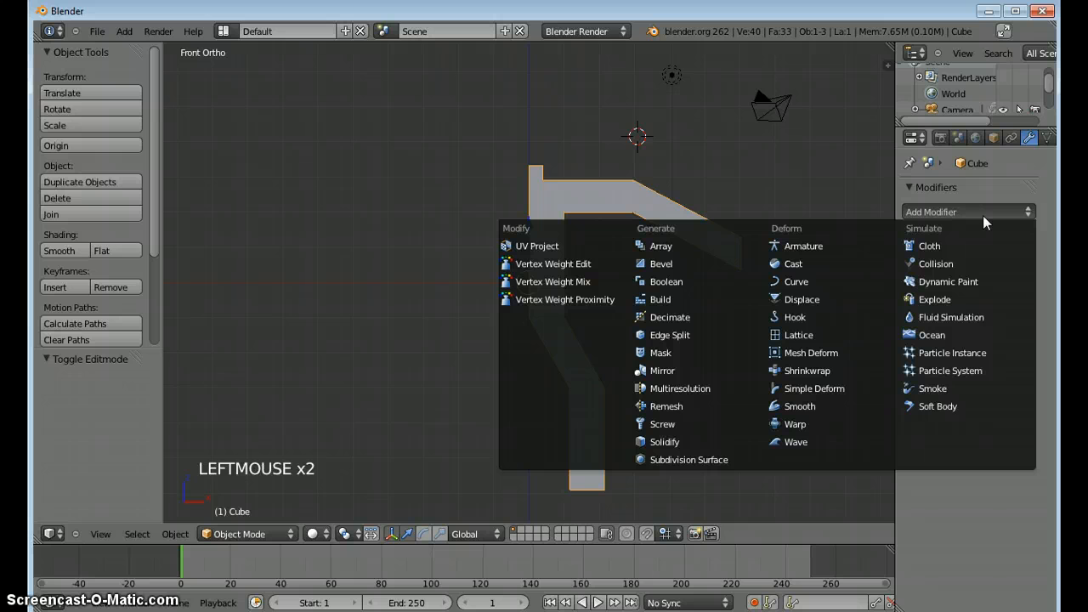
left_click(662, 371)
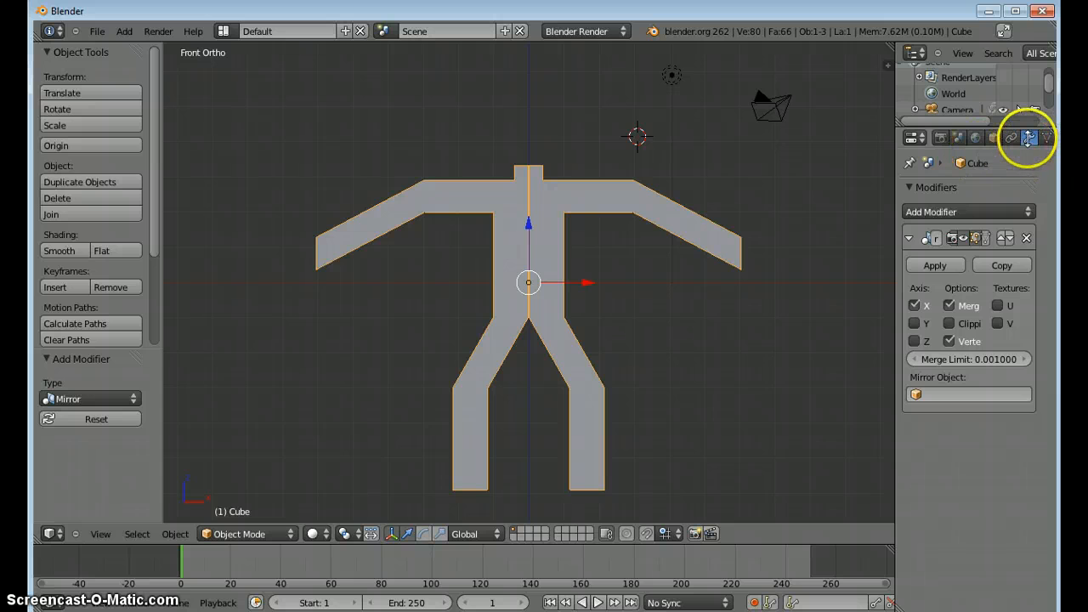
Add a Subdivision Surface modifier at viewport level 2 and apply smooth shading
left_click(967, 212)
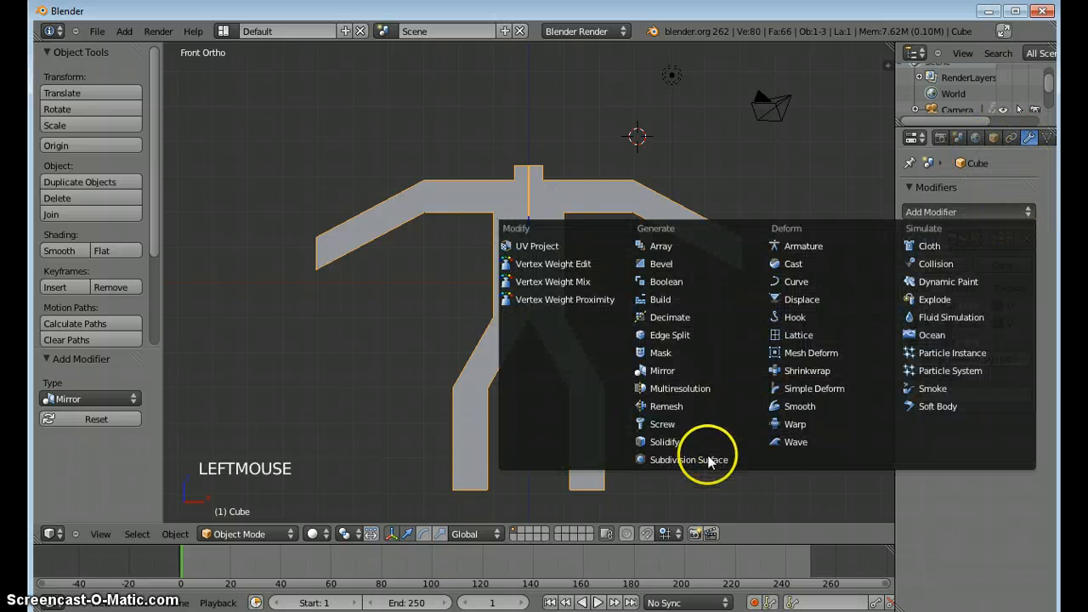
left_click(688, 459)
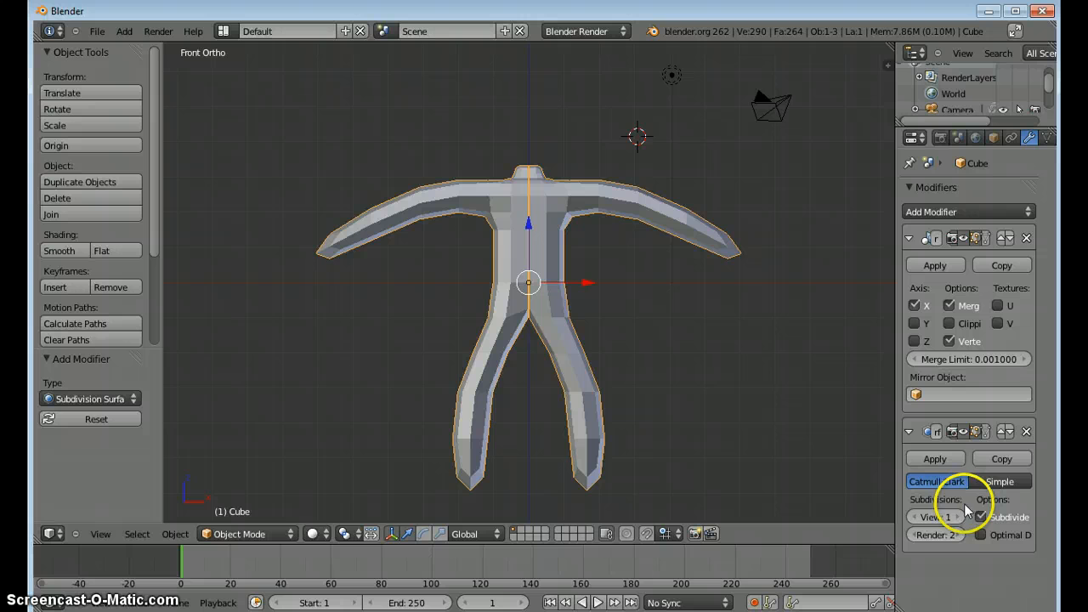
left_click(935, 517)
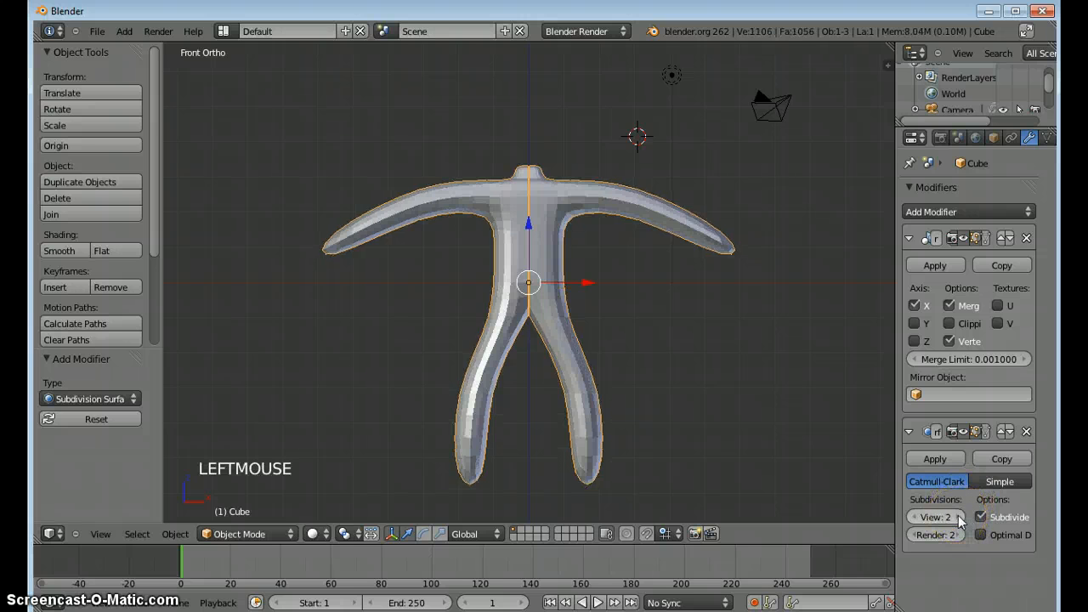
left_click(59, 250)
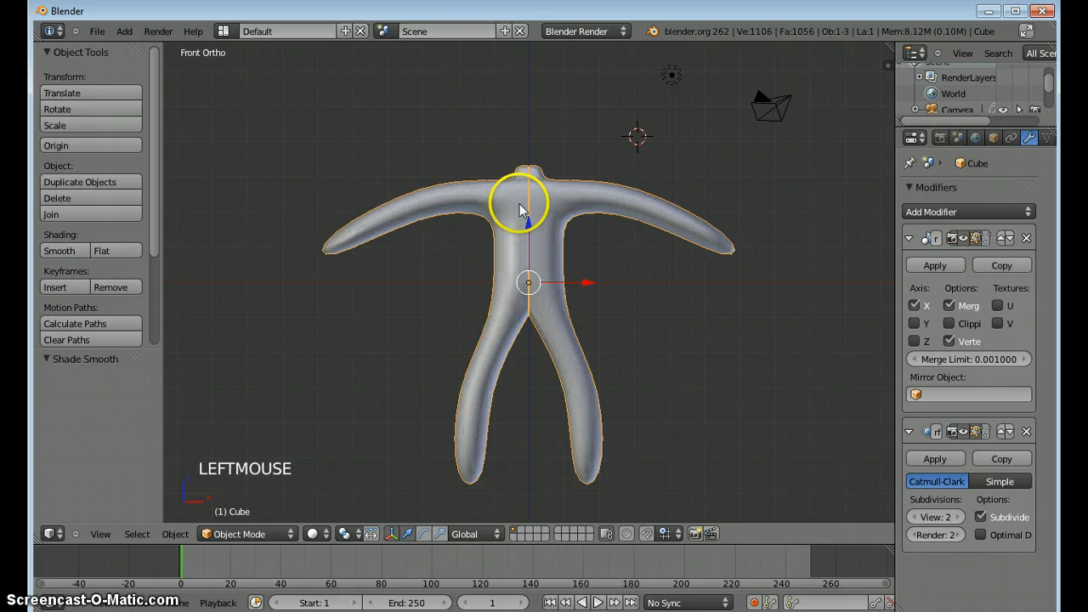
left_click_drag(521, 204, 557, 297)
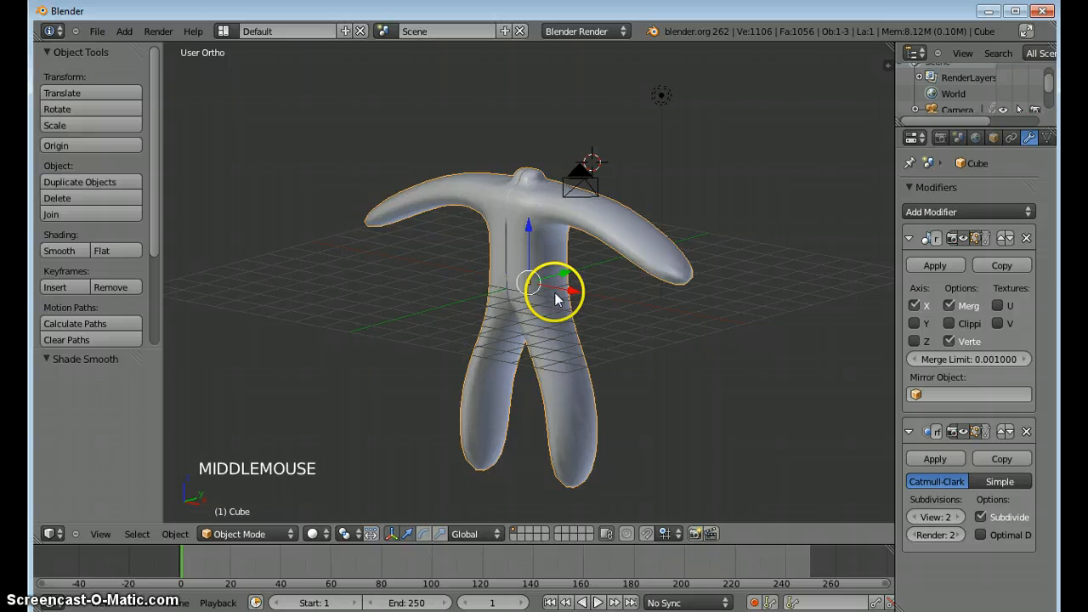
left_click_drag(556, 293, 646, 259)
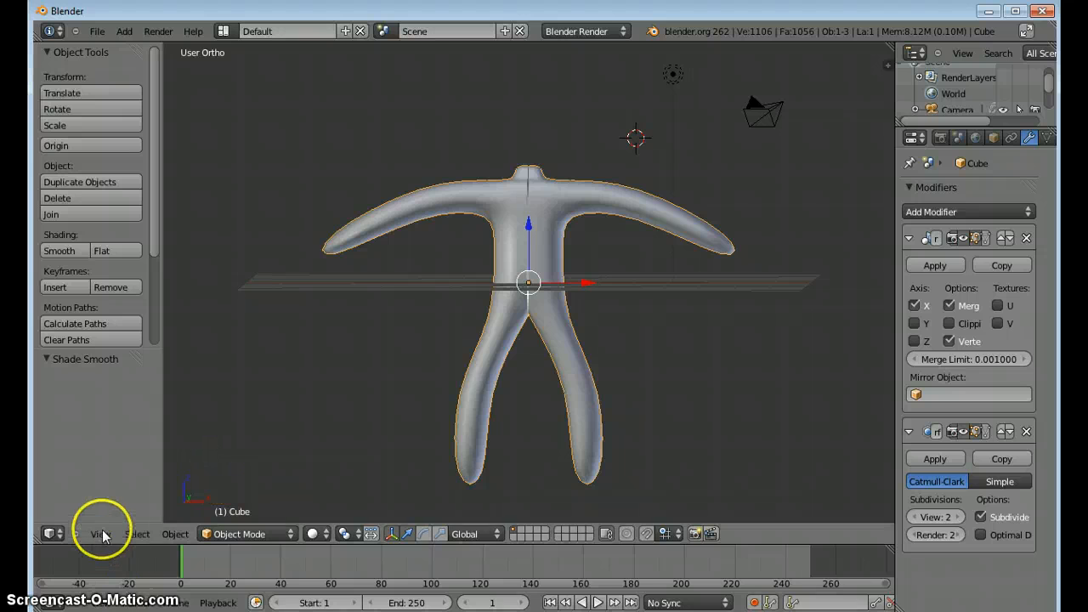
left_click(101, 533)
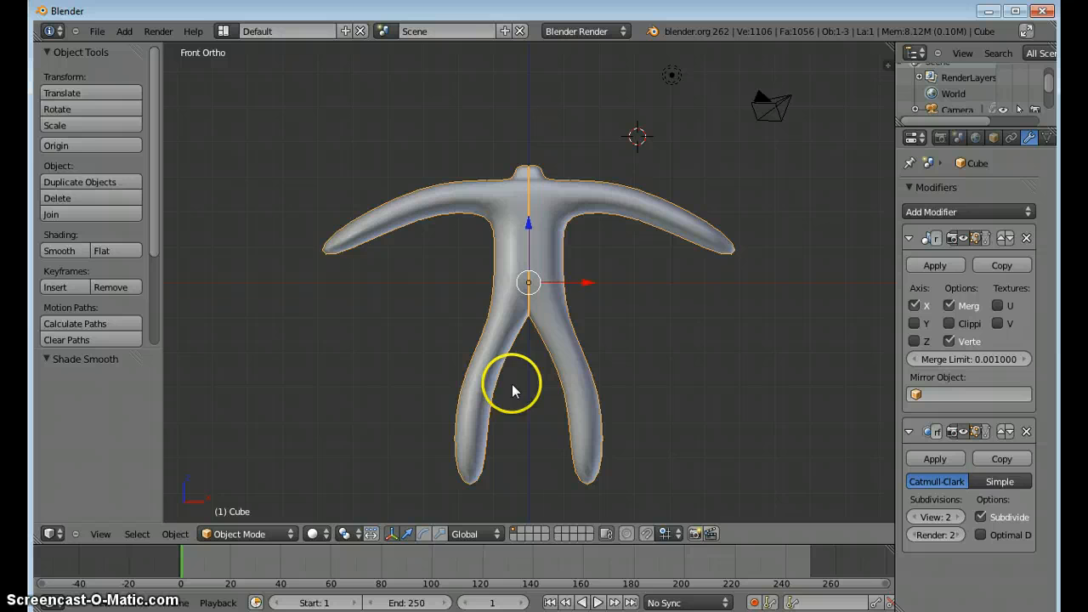
In Edit Mode, add edge loops along the right arm near the shoulder and elbow
key("Tab")
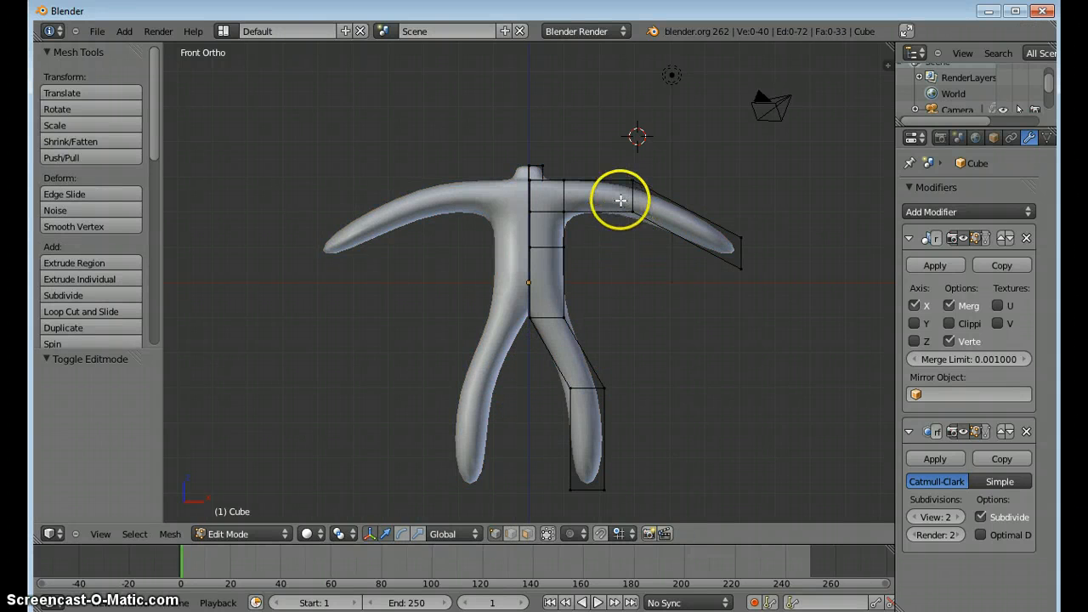
key("ctrl+r")
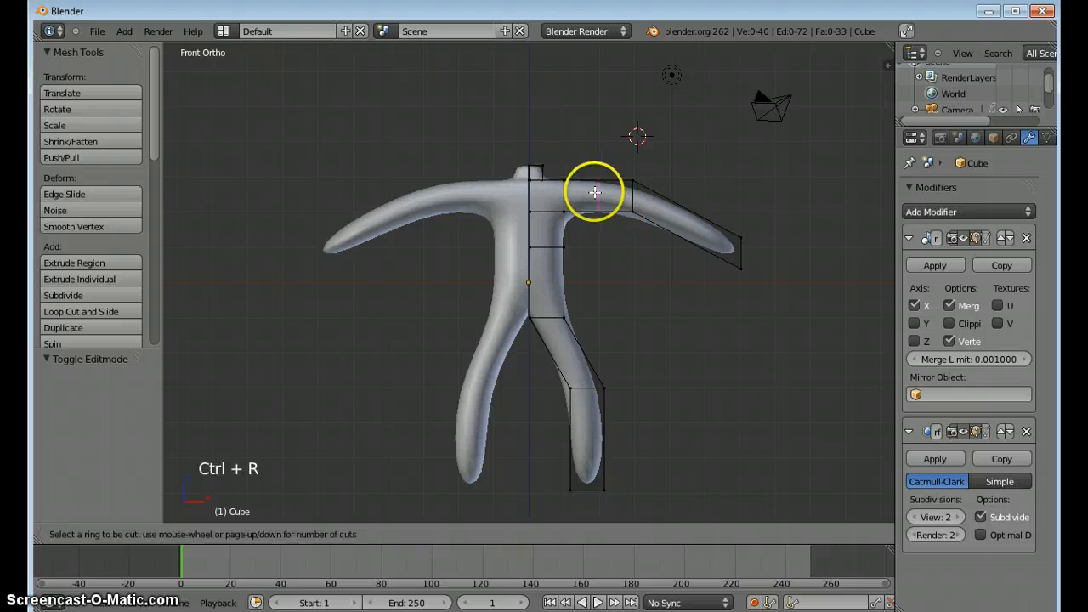
left_click(595, 191)
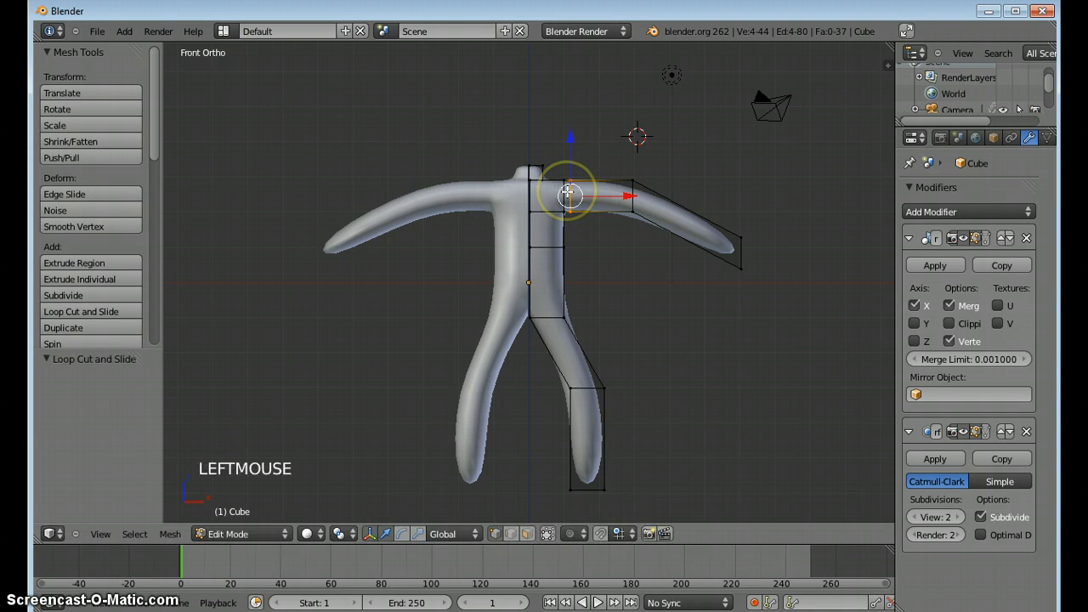
key("ctrl+r")
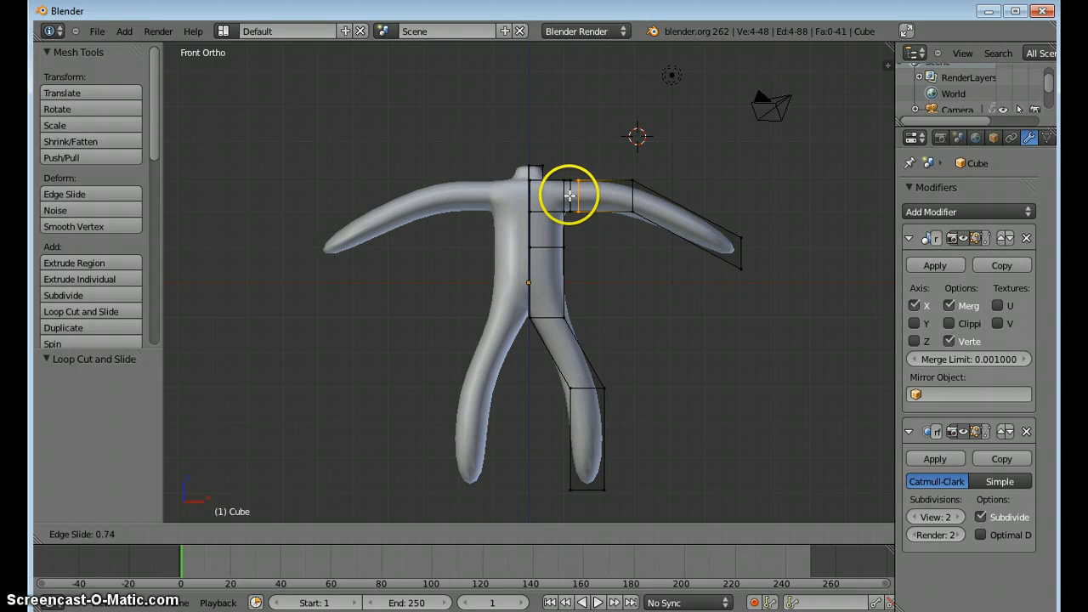
key("ctrl+r")
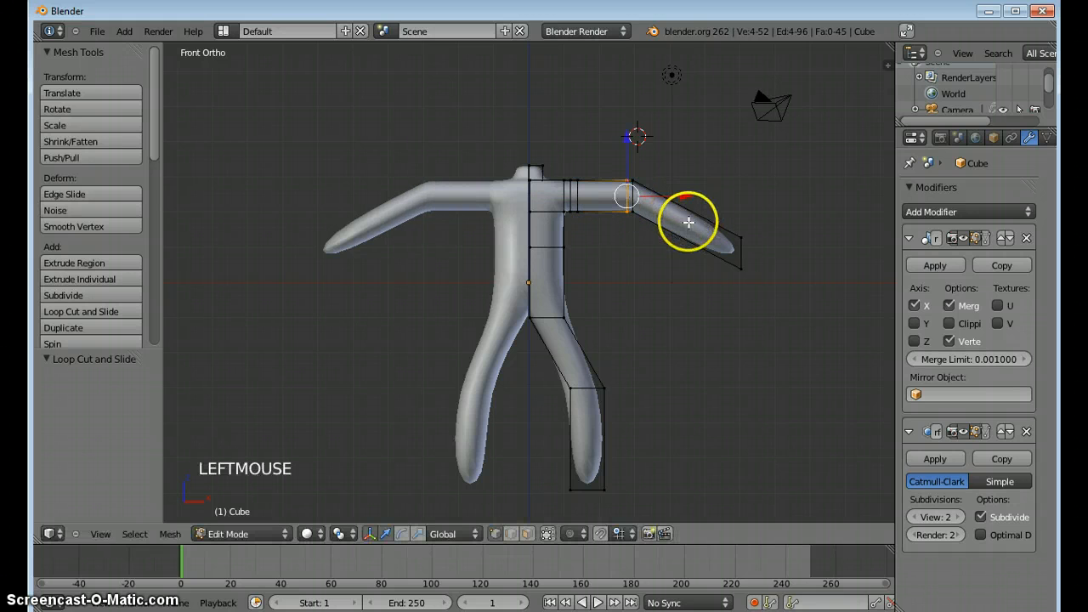
key("ctrl+r")
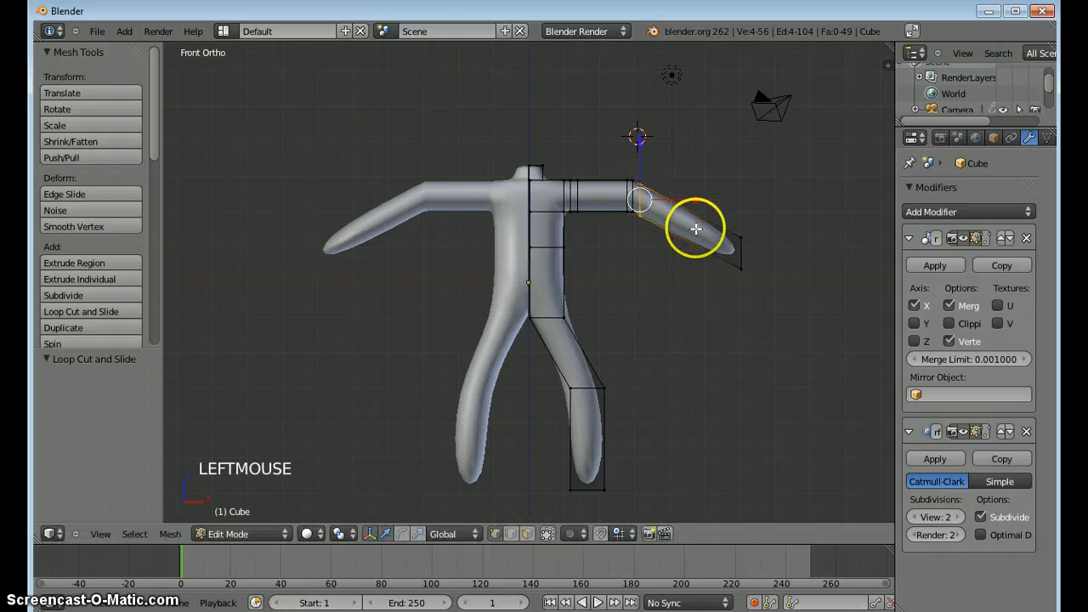
key("ctrl+r")
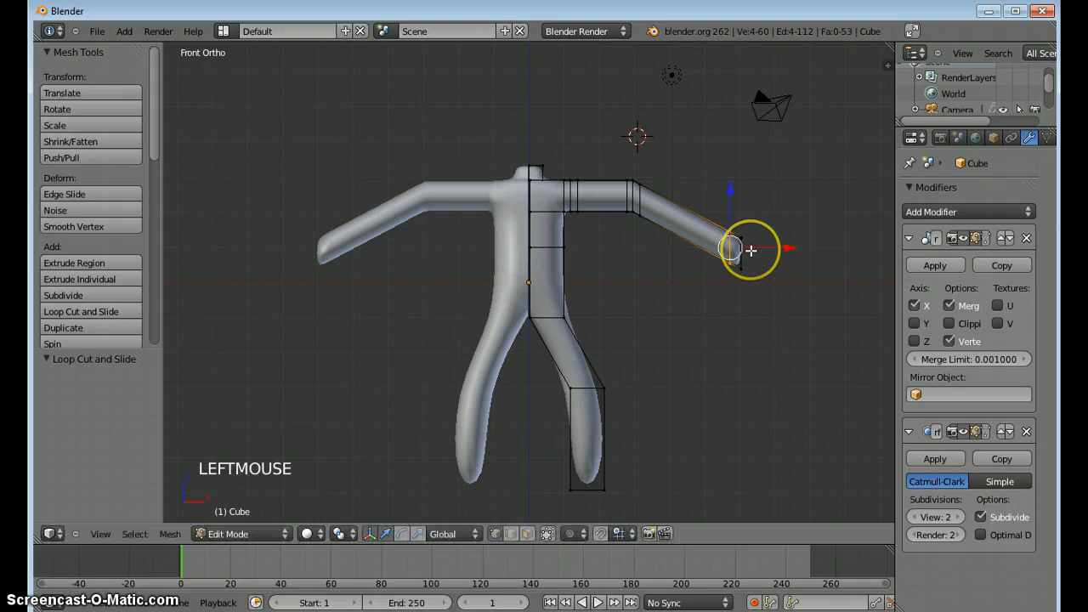
mouse_move(682, 336)
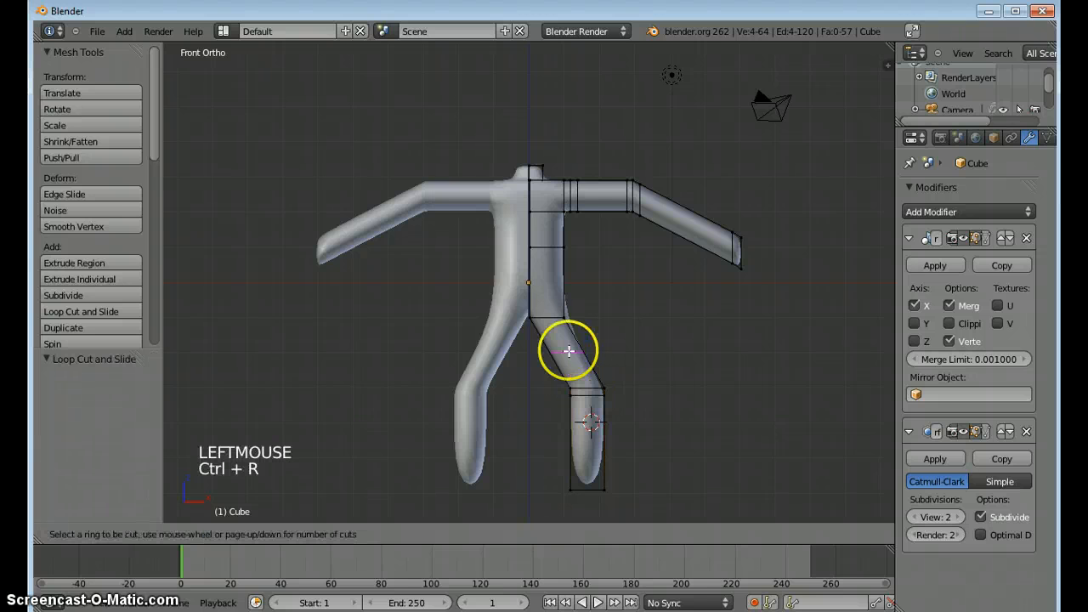
Add an edge loop around the upper leg
left_click_drag(570, 350, 589, 384)
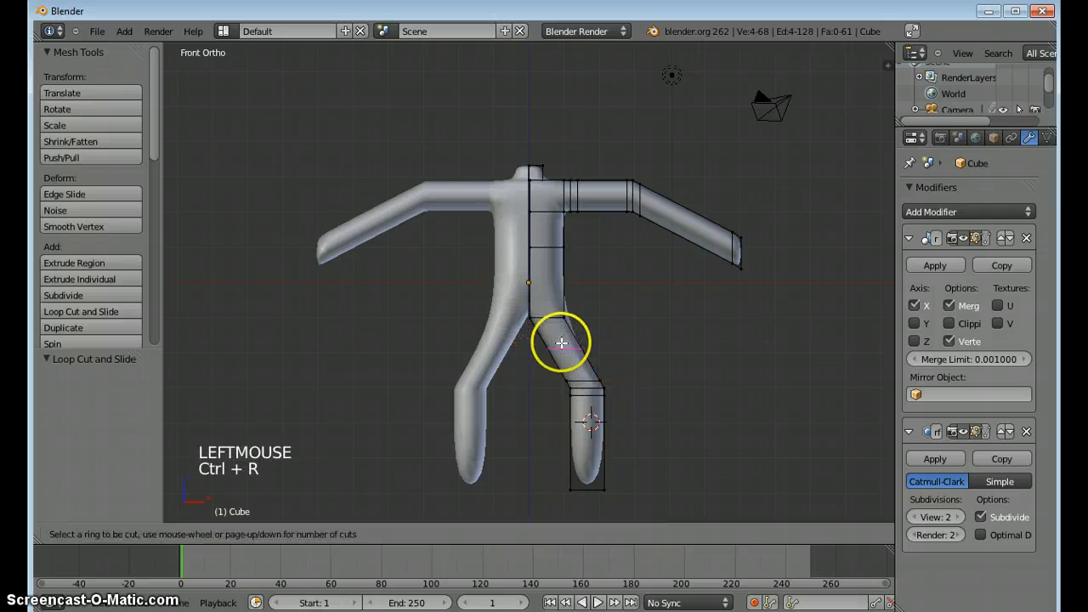
left_click(561, 343)
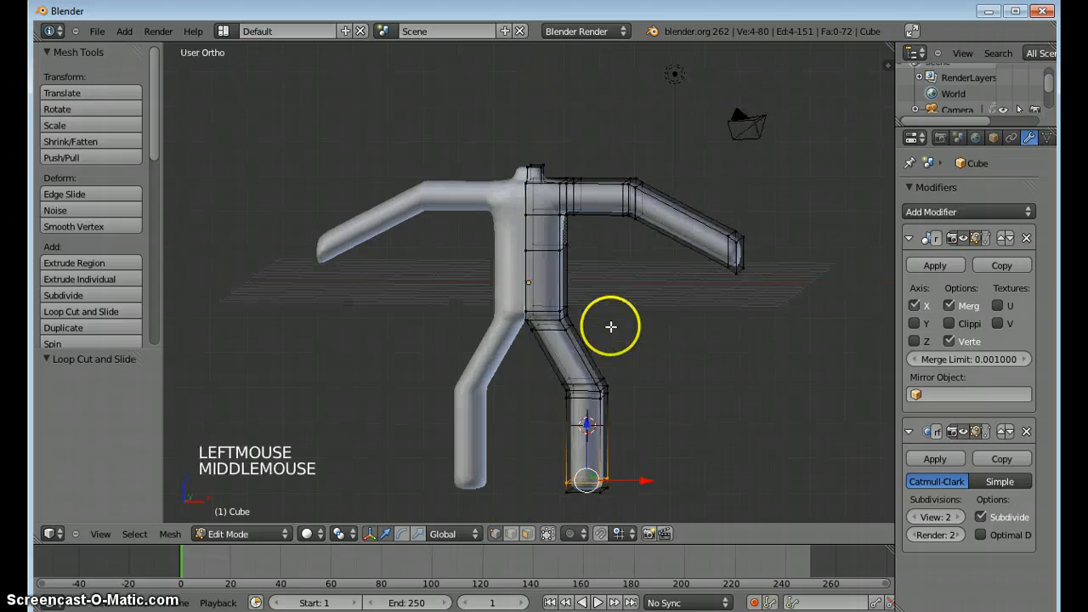
left_click_drag(610, 327, 589, 345)
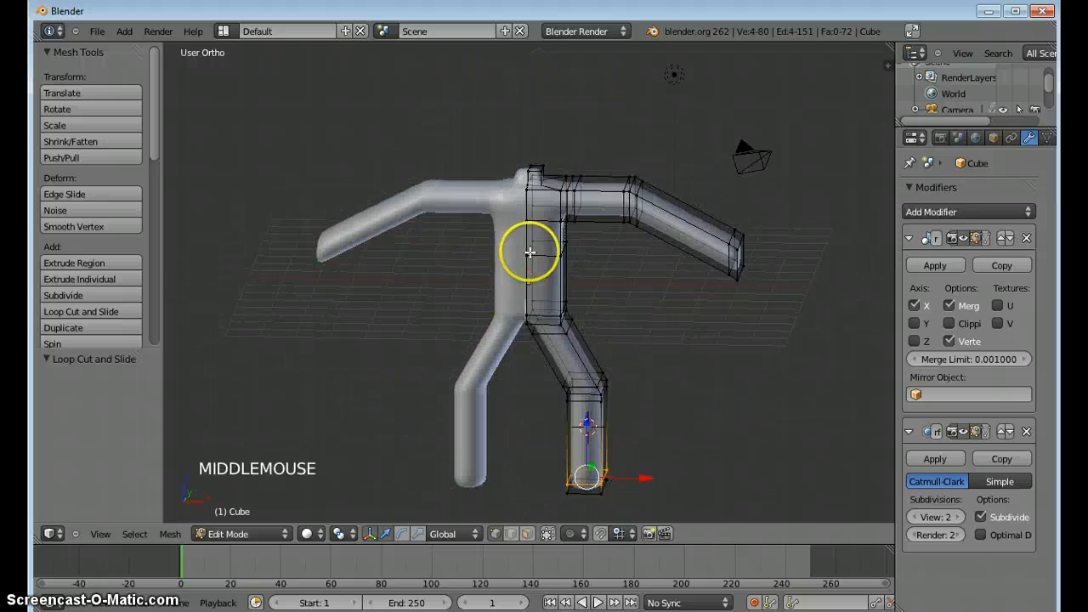
left_click(135, 534)
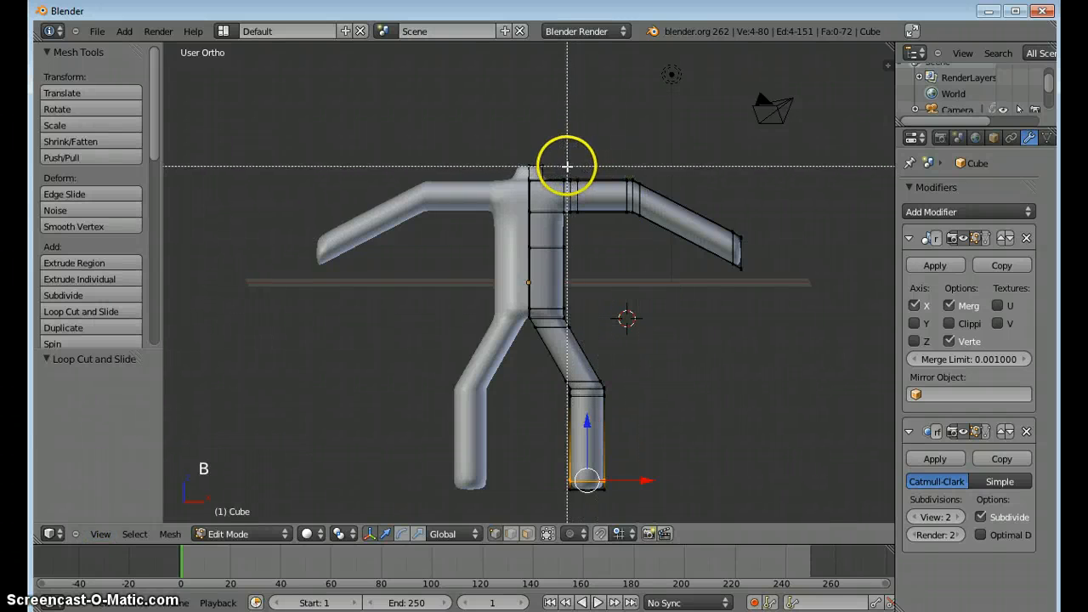
Select the right arm's vertices and scale them to 0.369 along Y
left_click_drag(567, 164, 757, 278)
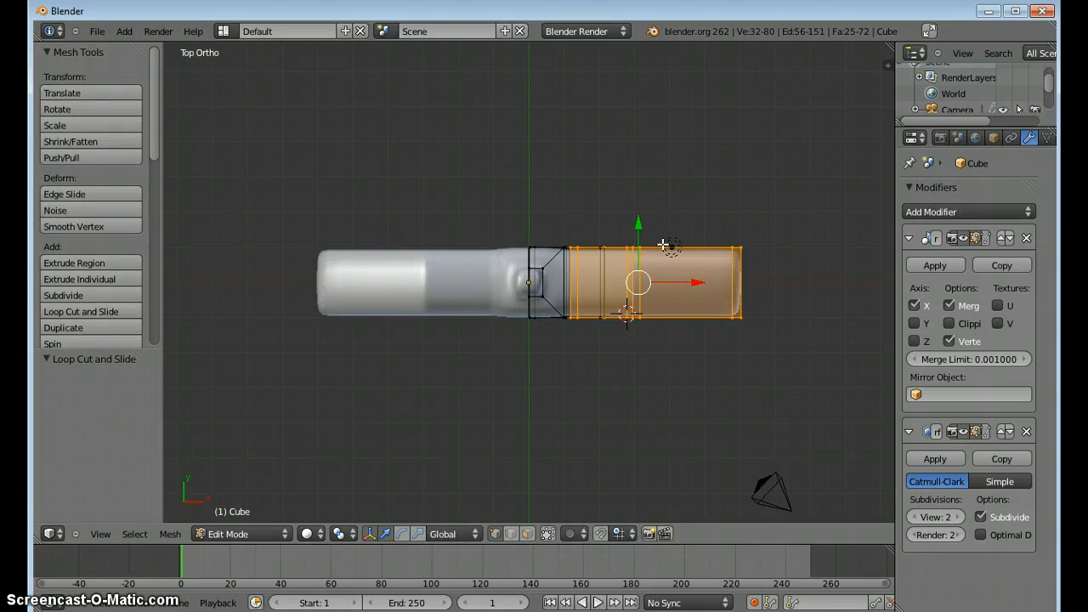
key("s")
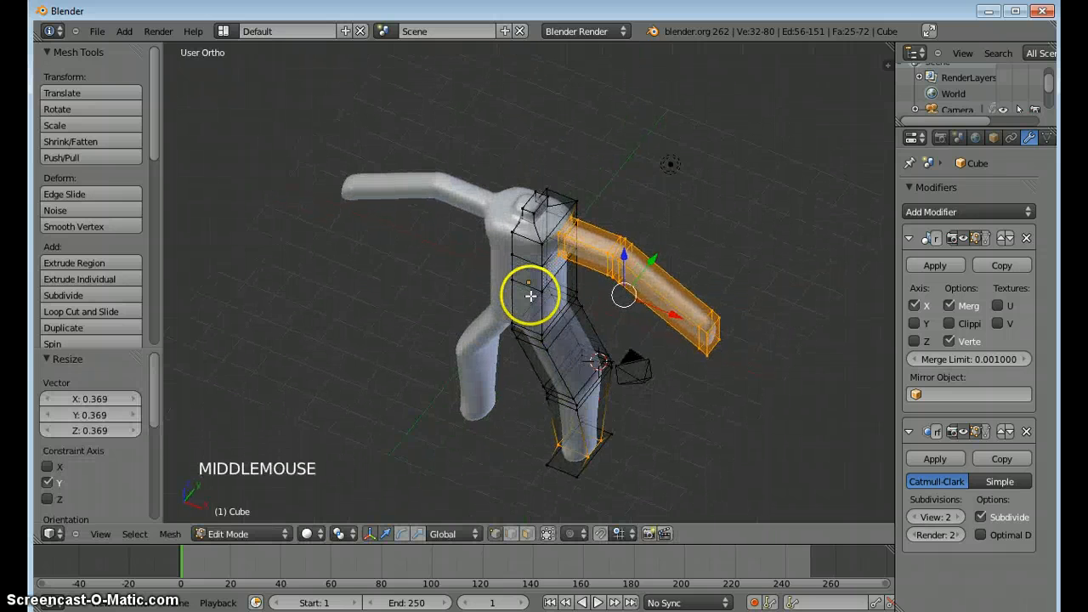
left_click_drag(552, 297, 595, 230)
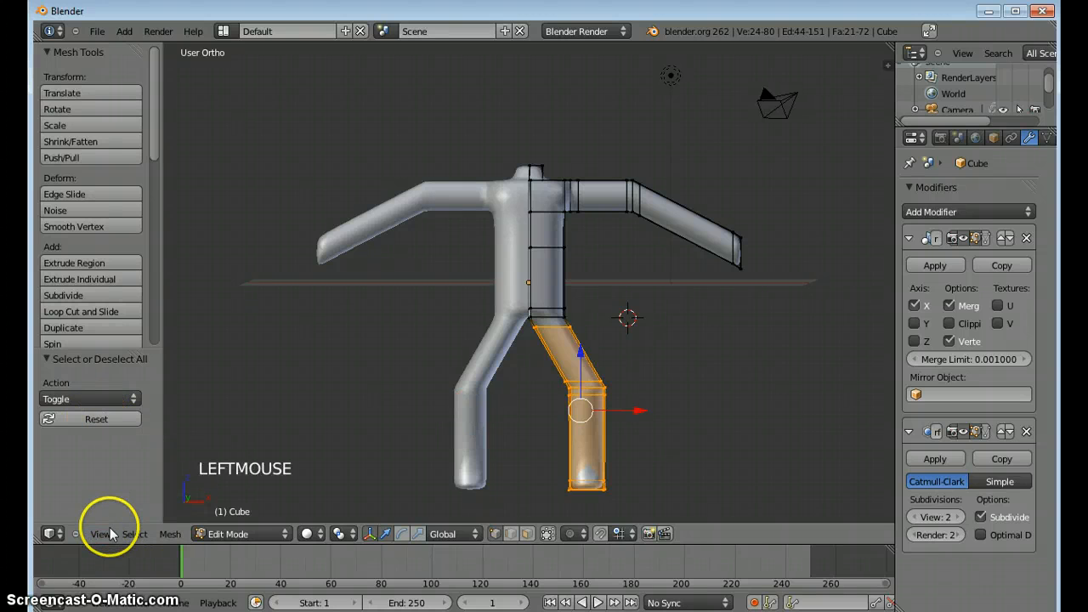
Slim the leg to 0.506 along Y from a side view, then return to front view
left_click(100, 534)
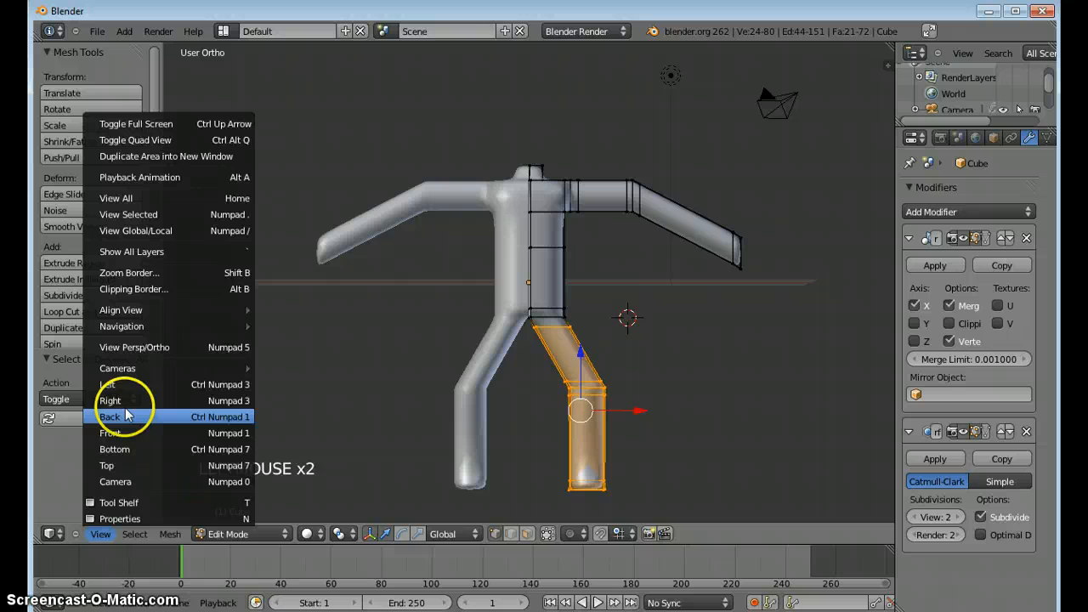
left_click(110, 400)
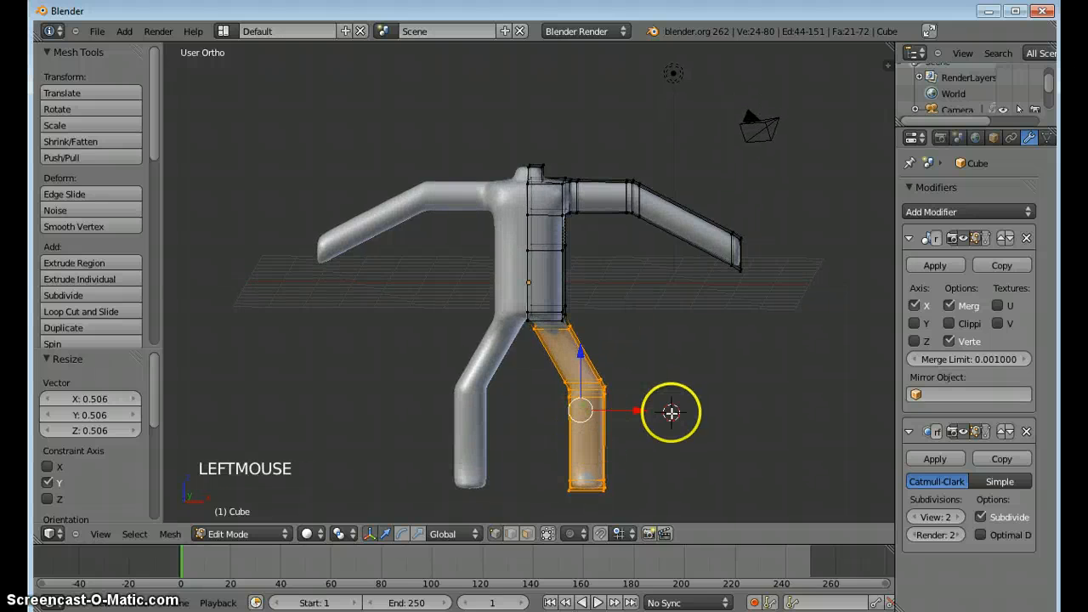
mouse_move(244, 486)
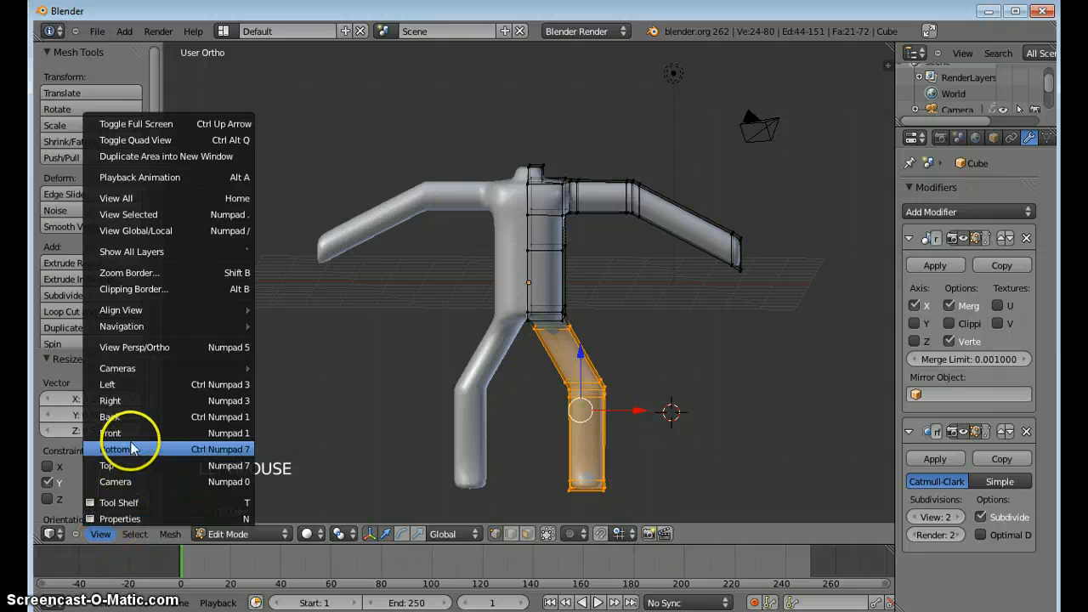
left_click(111, 433)
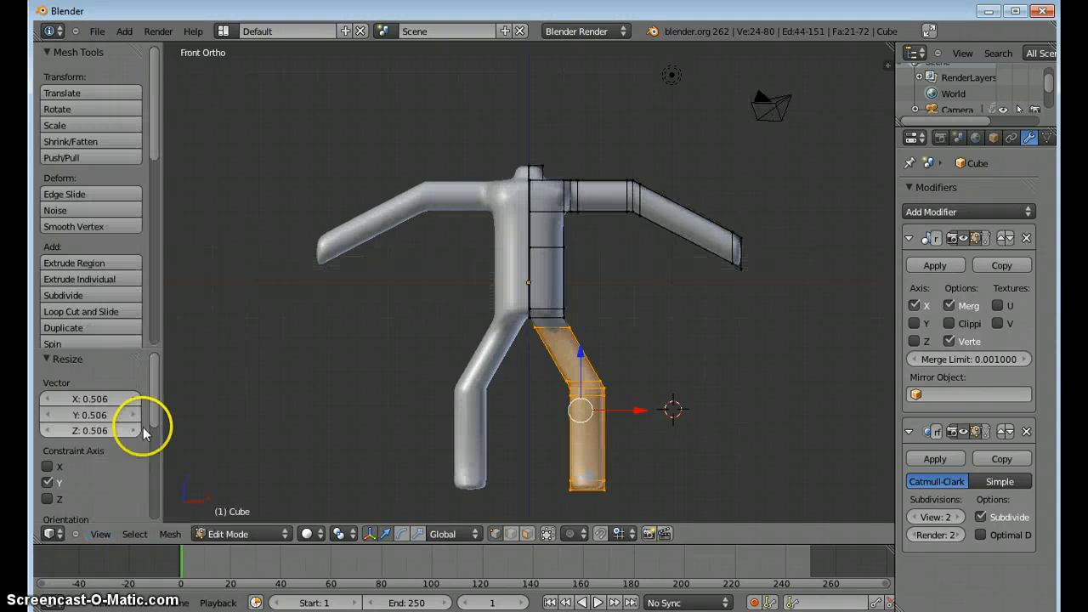
Switch to Object Mode and add a UV sphere to the scene
key("Tab")
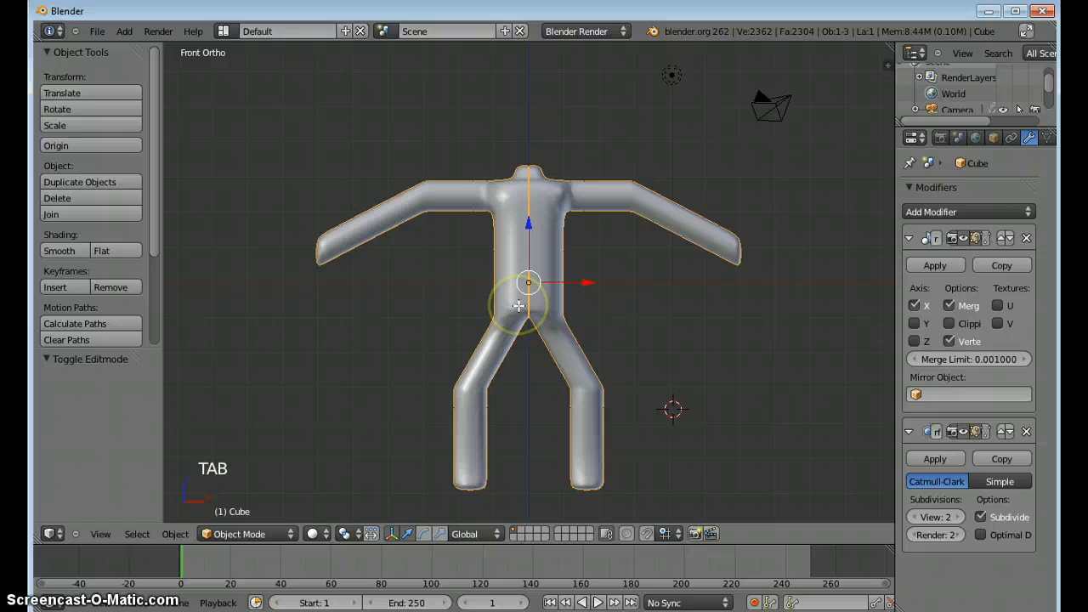
key("shift+a")
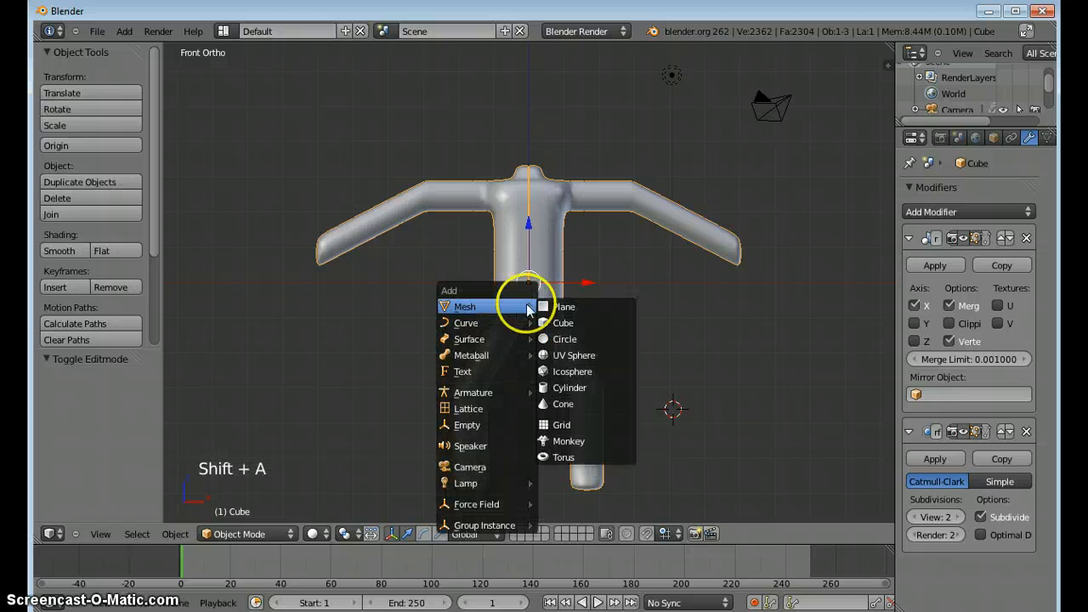
left_click(573, 355)
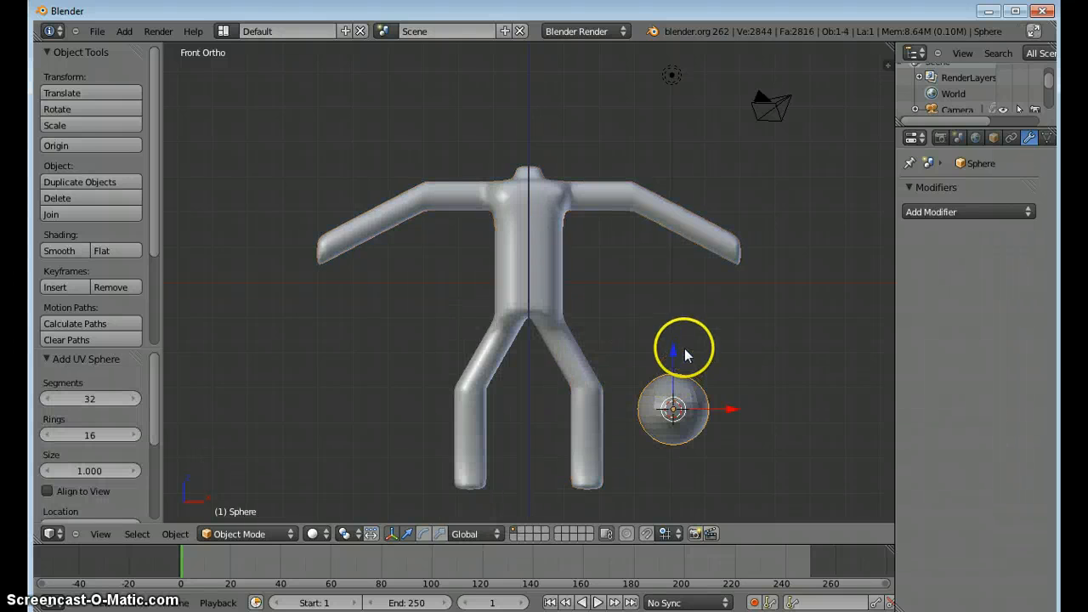
Raise the UV sphere to head height and centre it above the neck in X and Y
left_click_drag(672, 408, 672, 179)
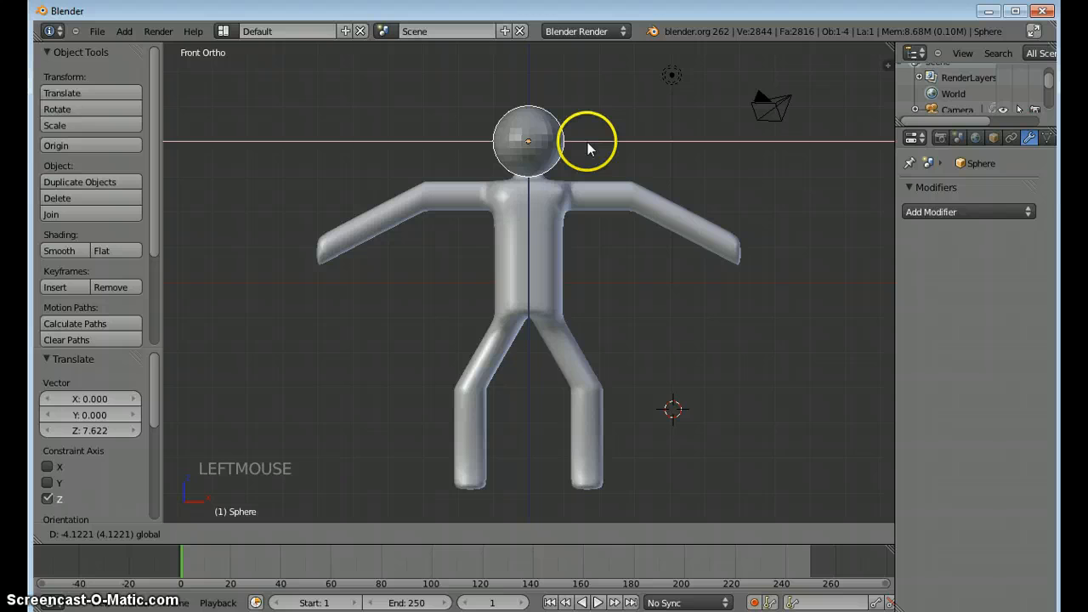
left_click_drag(589, 141, 619, 180)
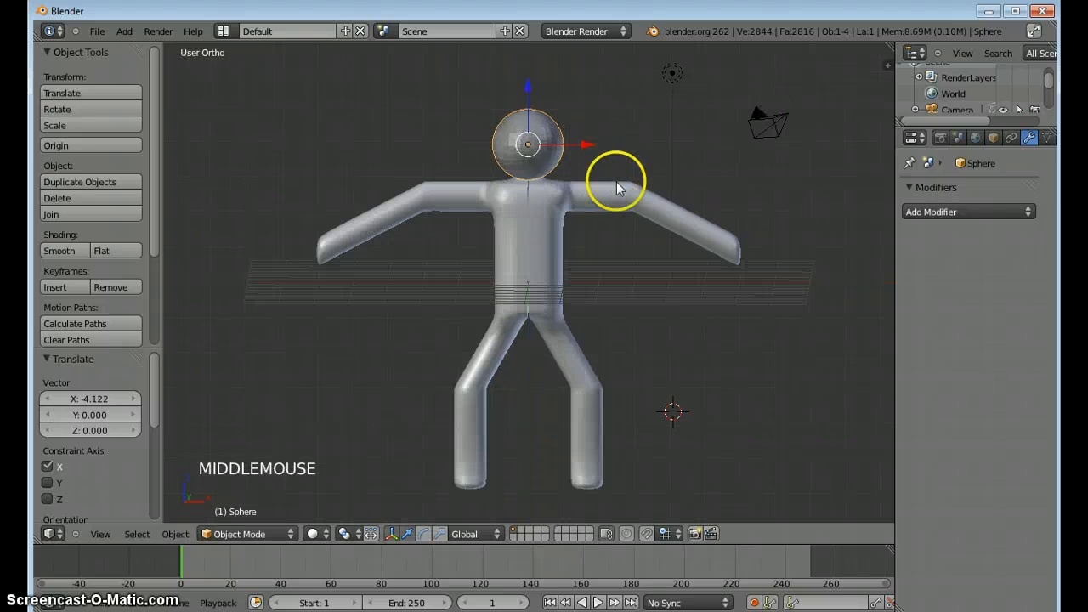
left_click_drag(619, 185, 612, 325)
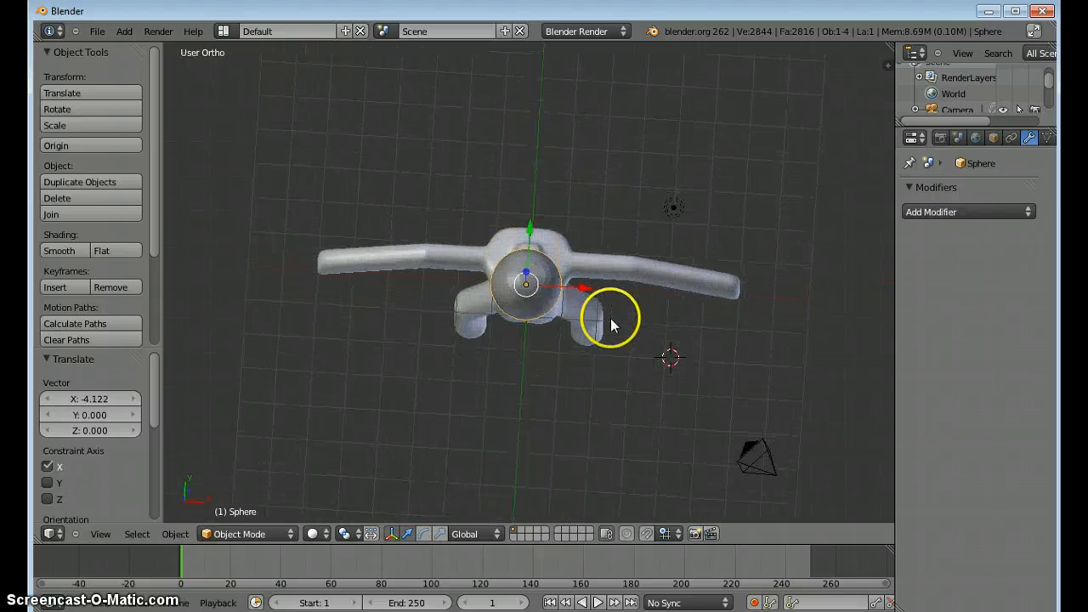
left_click_drag(612, 323, 531, 221)
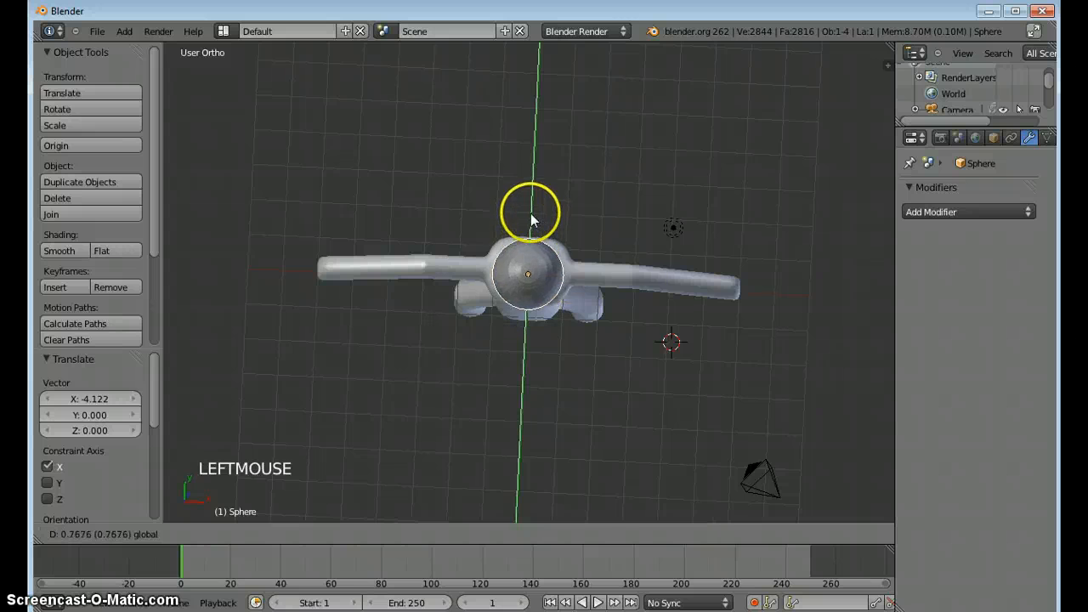
left_click_drag(531, 213, 570, 229)
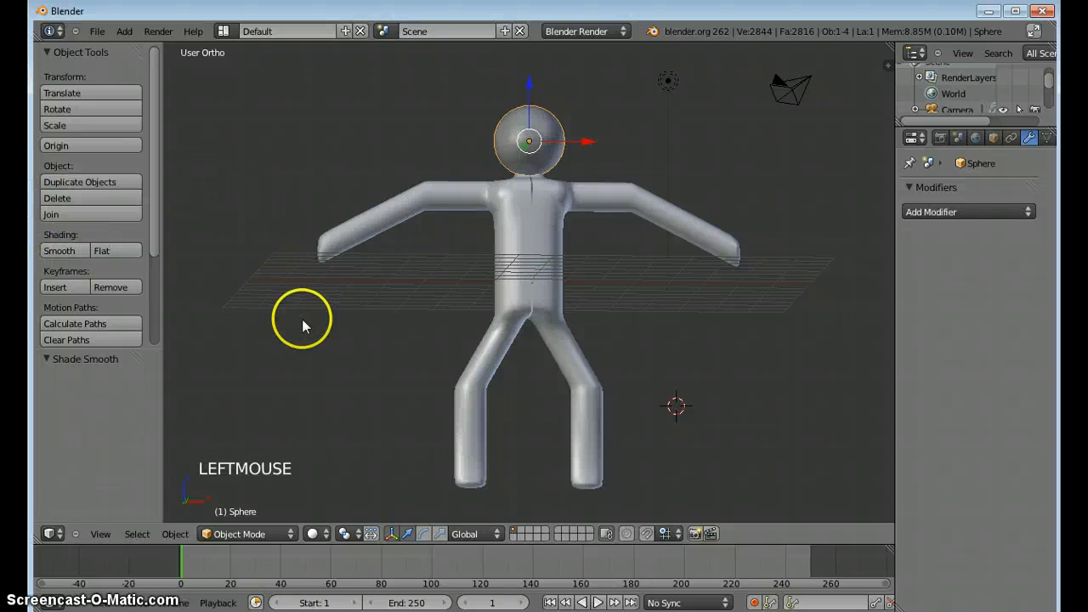
left_click_drag(306, 327, 332, 356)
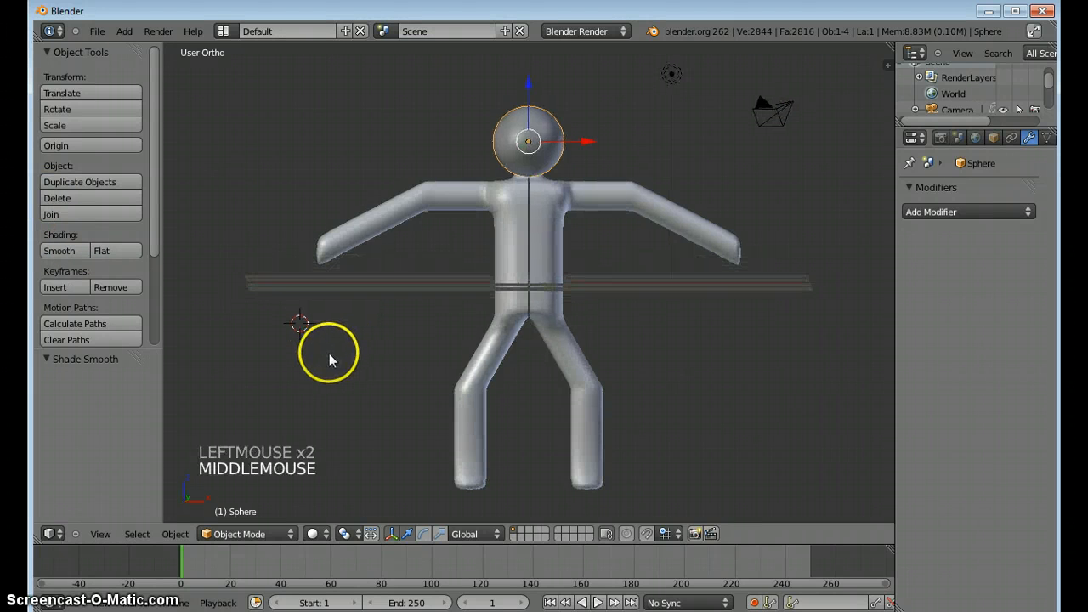